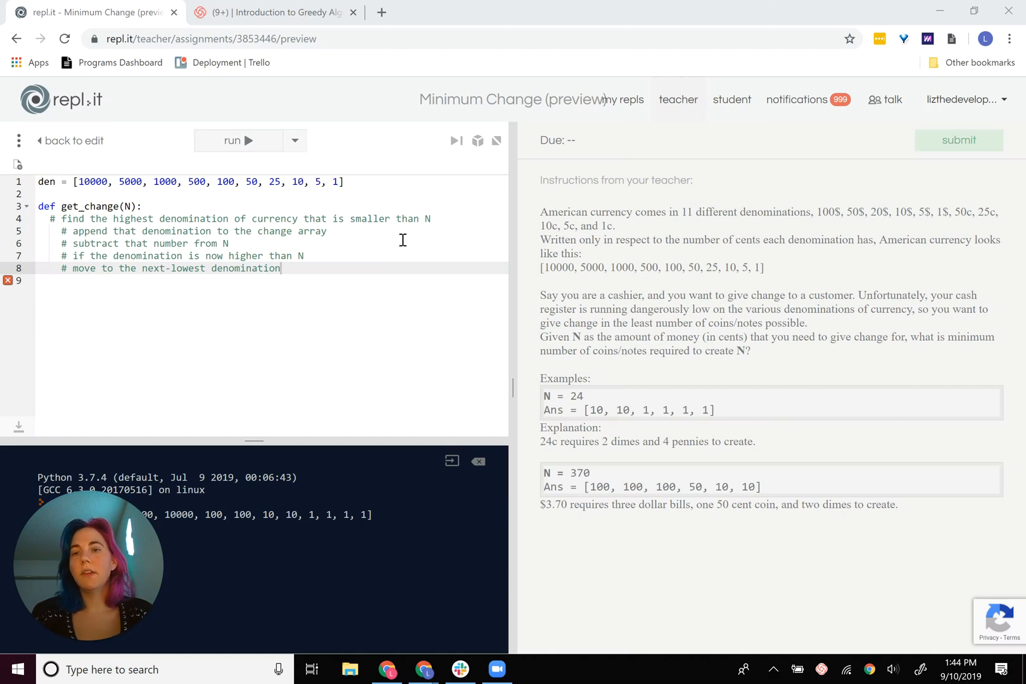
# Step: Insert a blank line below the def get_change(N): header, above the commented steps
pyautogui.doubleClick(128, 219)
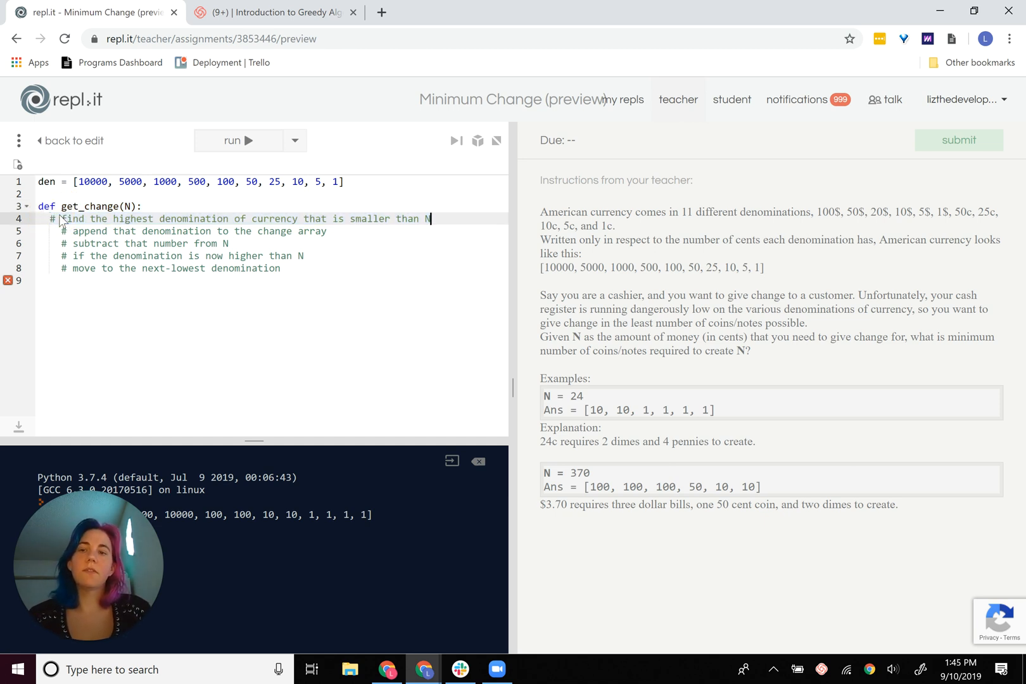
pyautogui.click(146, 207)
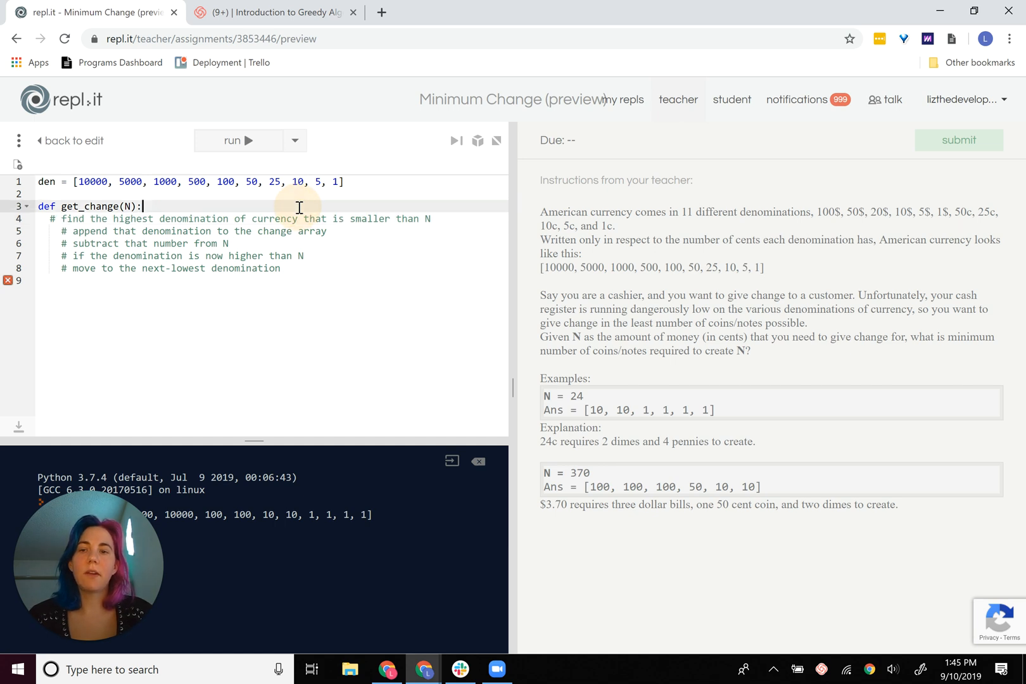
pyautogui.press('Return')
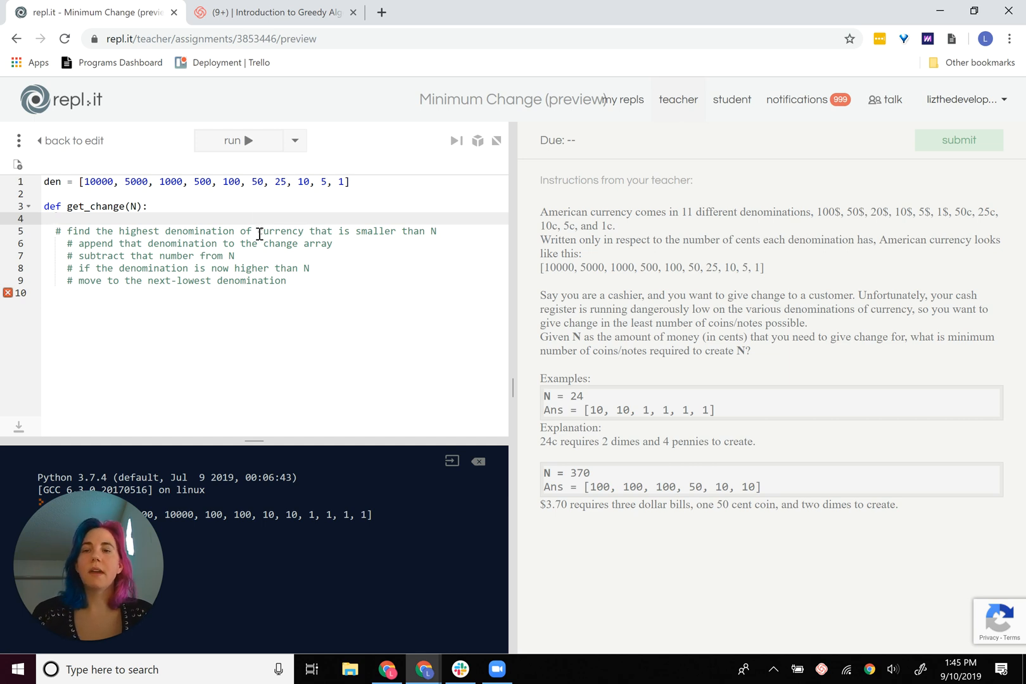
pyautogui.click(56, 219)
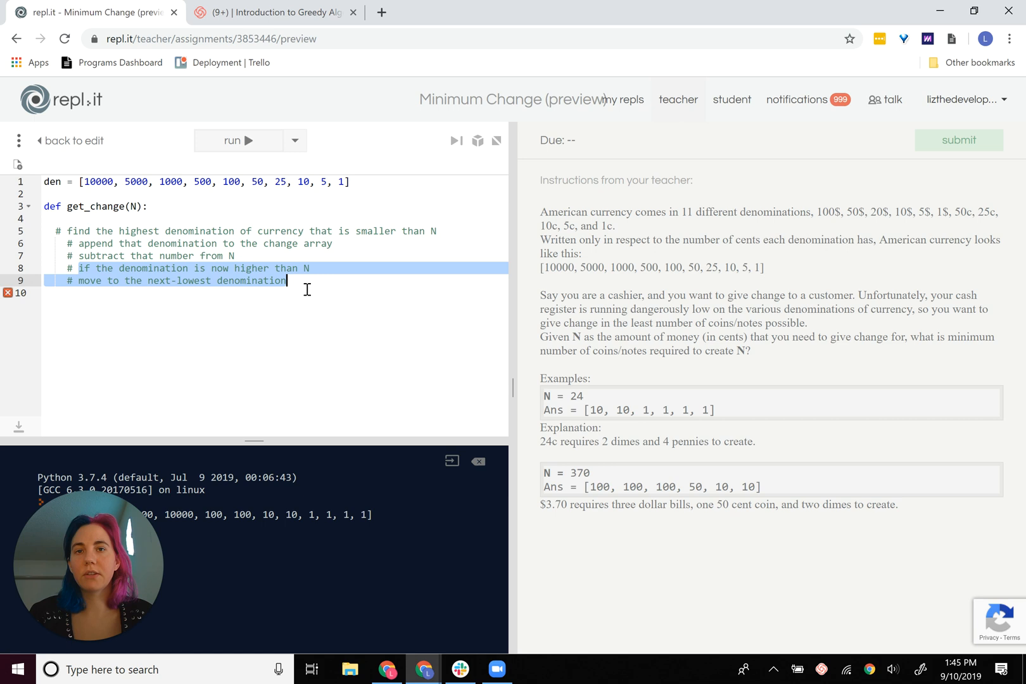
pyautogui.moveTo(65, 225)
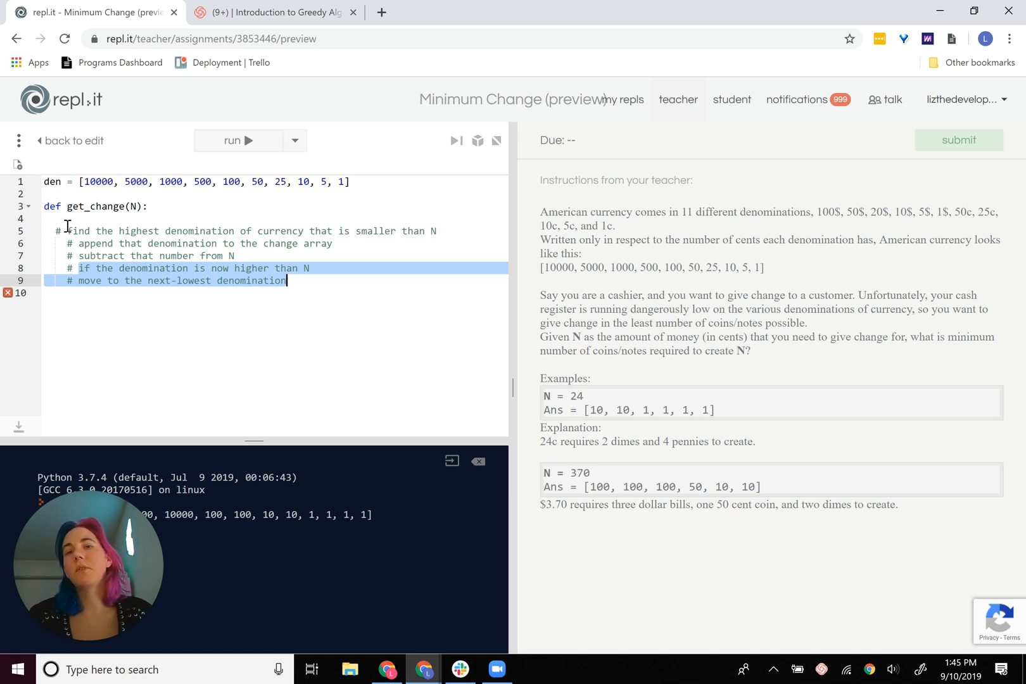
# Step: Write i = 0, change = [] and a while i < len(den): loop inside get_change
pyautogui.click(93, 220)
pyautogui.write('i = 0')
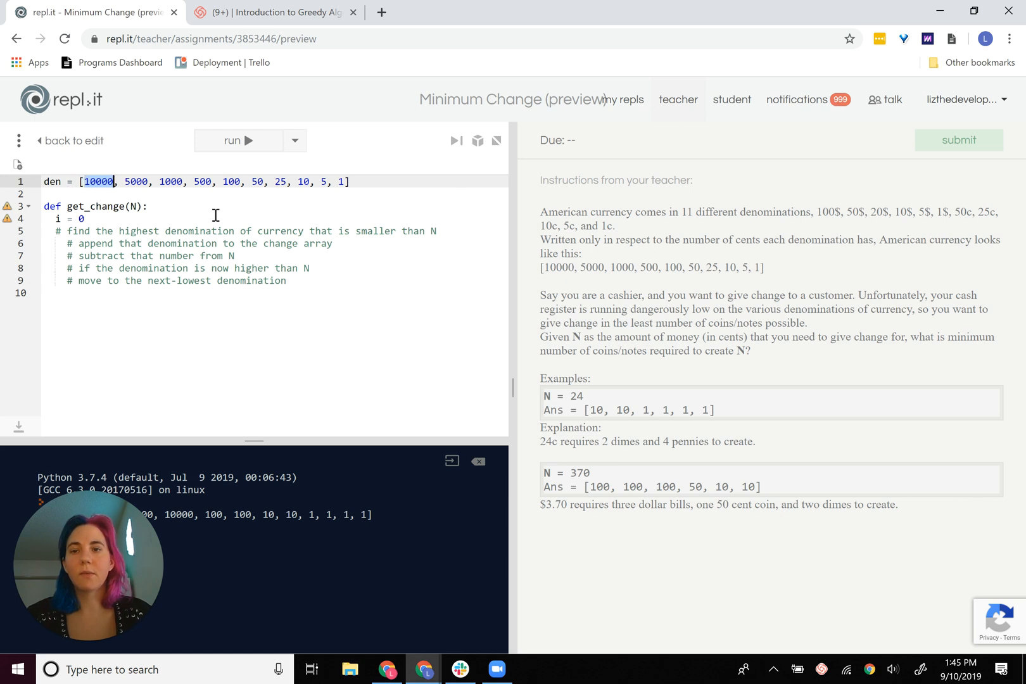
pyautogui.press('Enter')
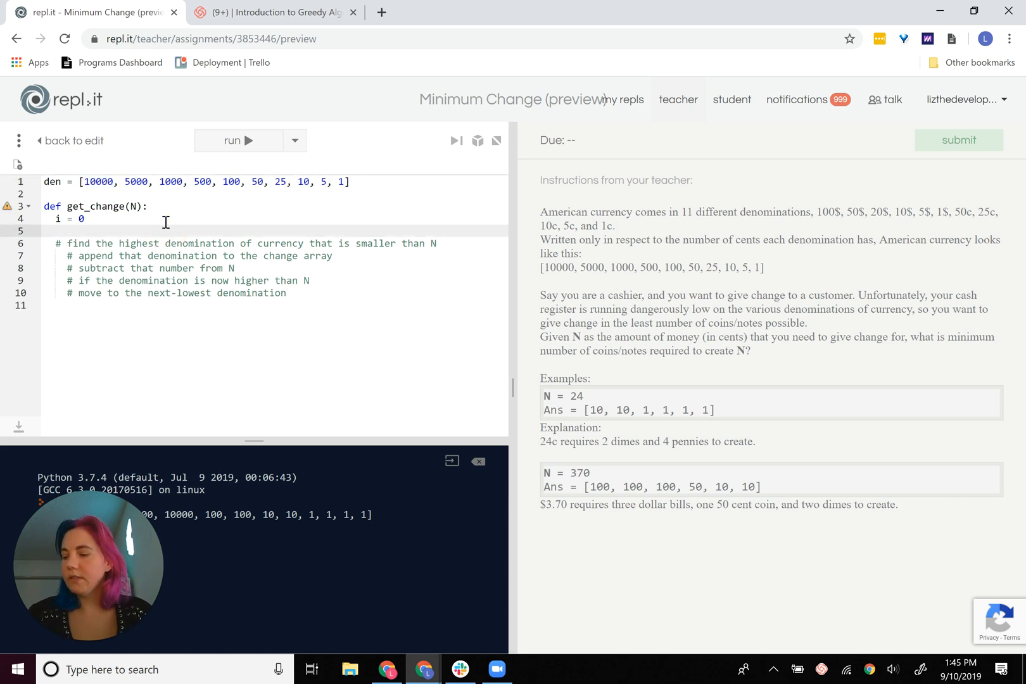
pyautogui.write('change = []')
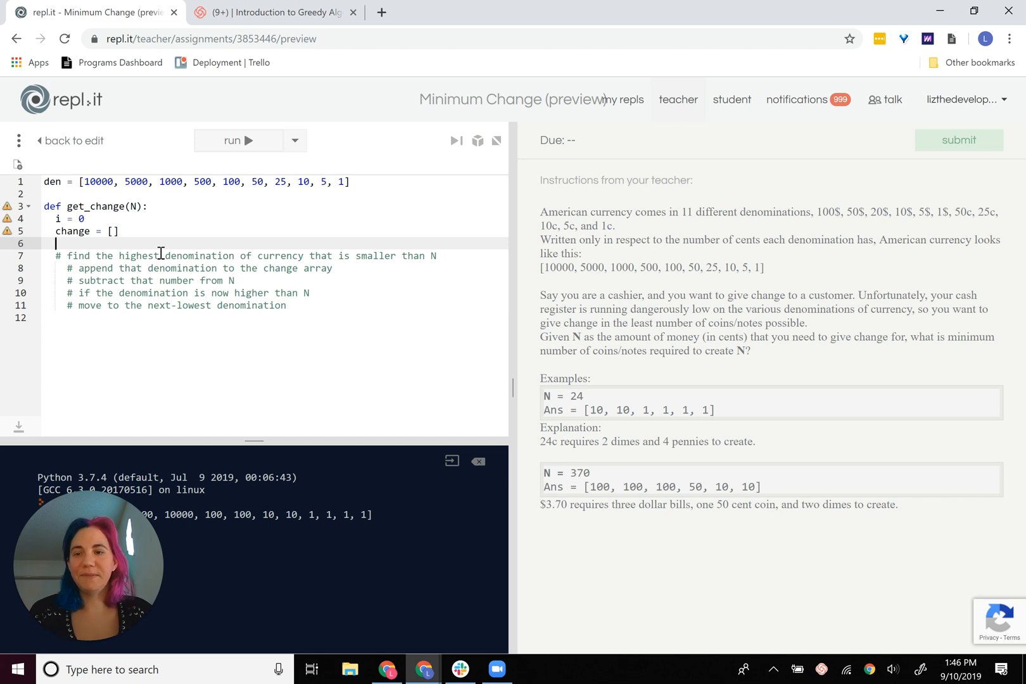
pyautogui.write('while i <')
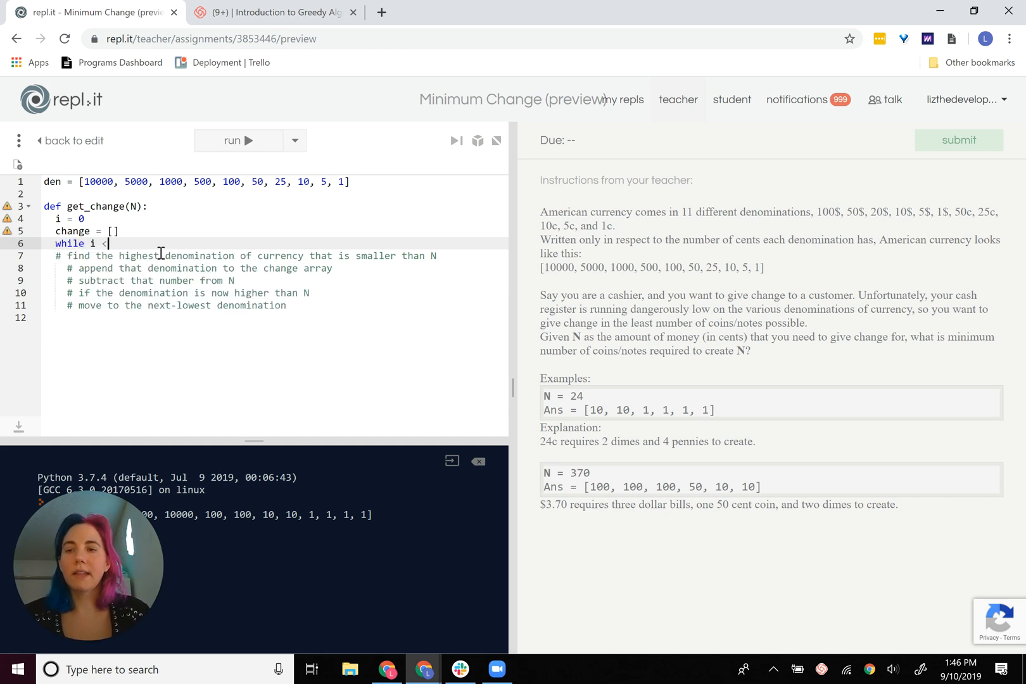
pyautogui.write('len()')
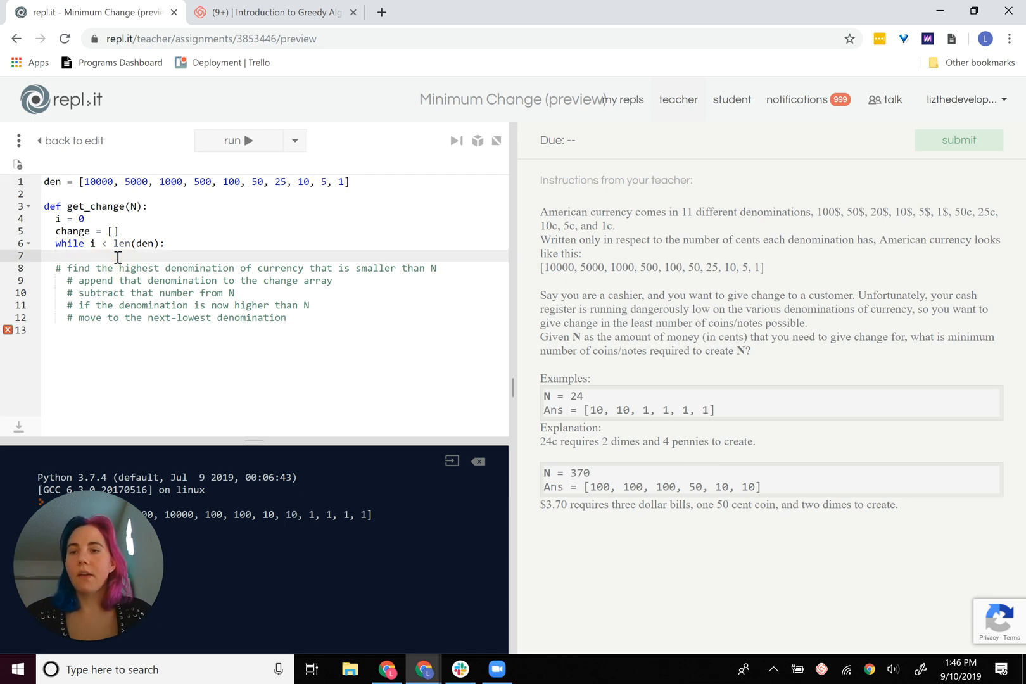
# Step: Add an if den[i] > N: branch that does i += 1 and continue
pyautogui.write('if')
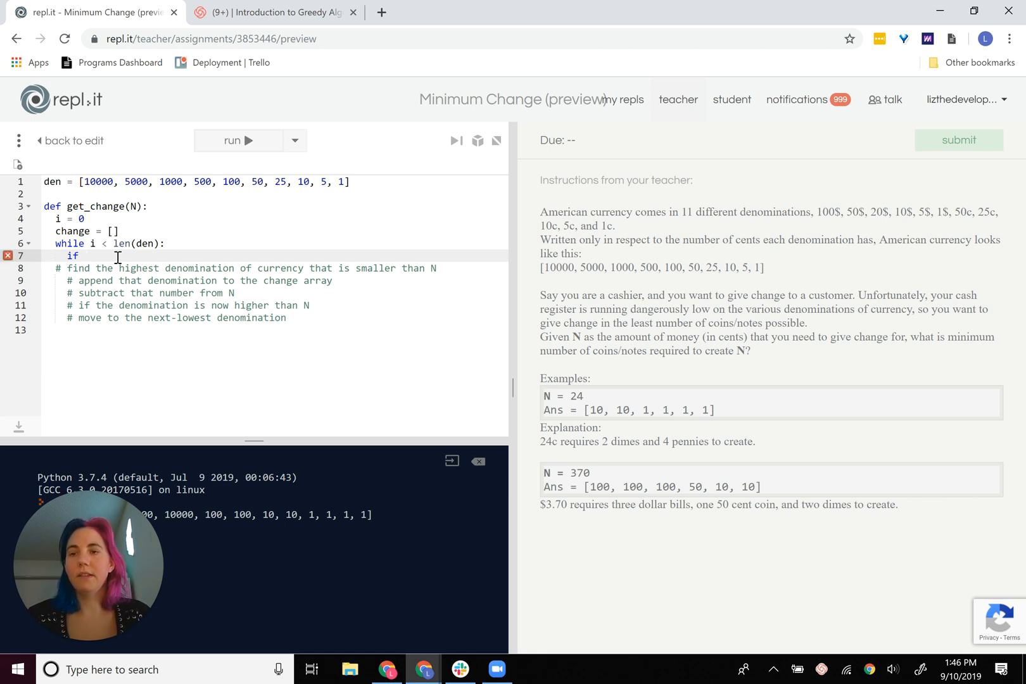
pyautogui.write('den[i')
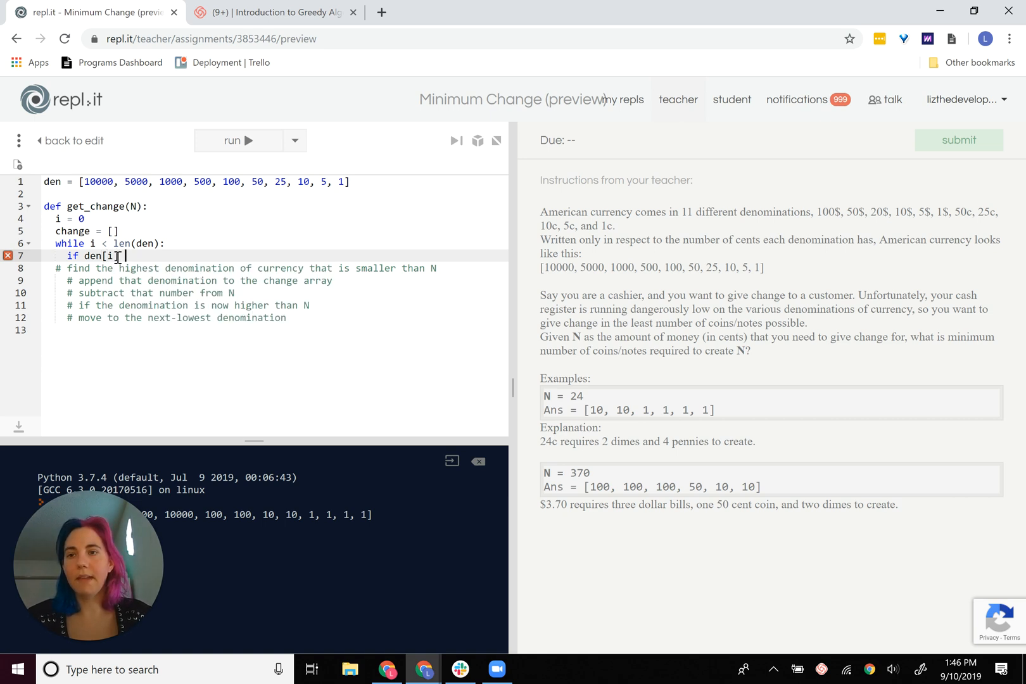
pyautogui.write('>')
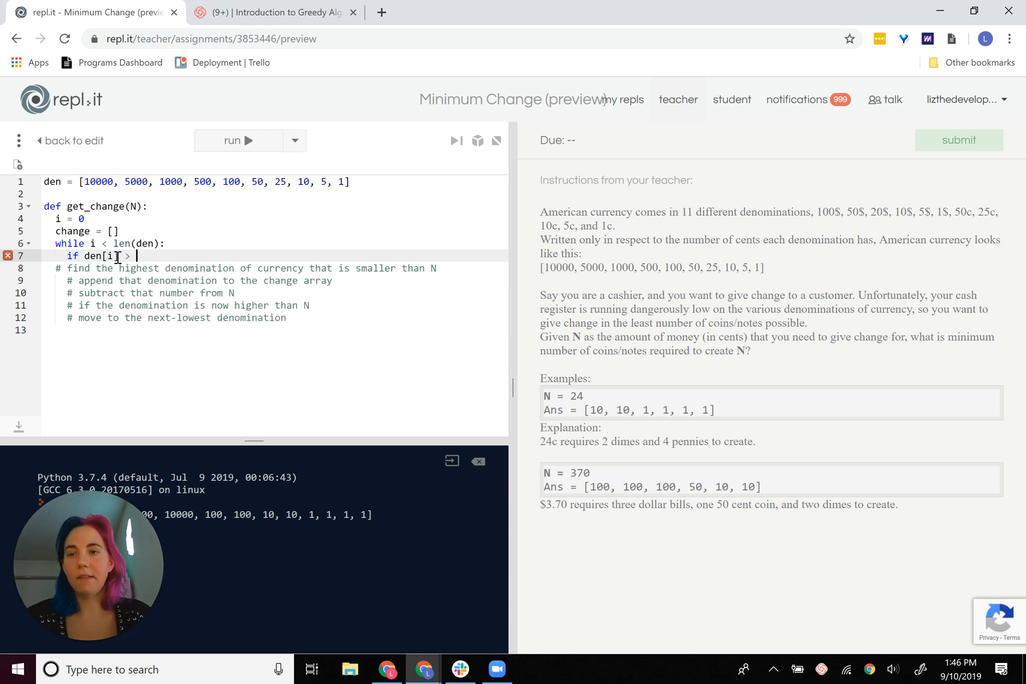
pyautogui.write('N:')
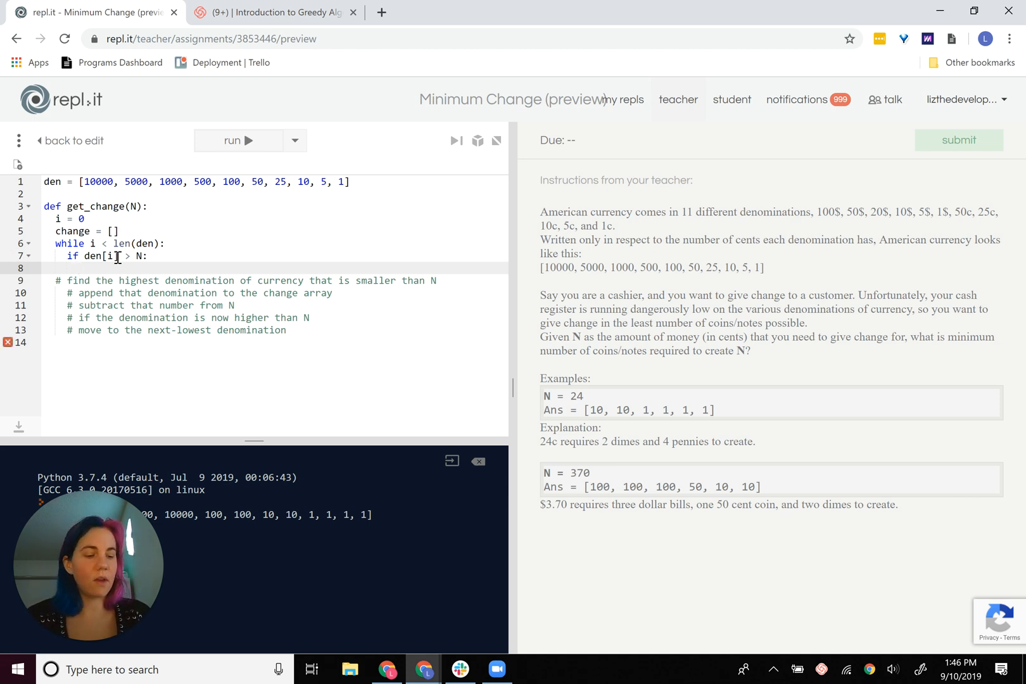
pyautogui.write('i =')
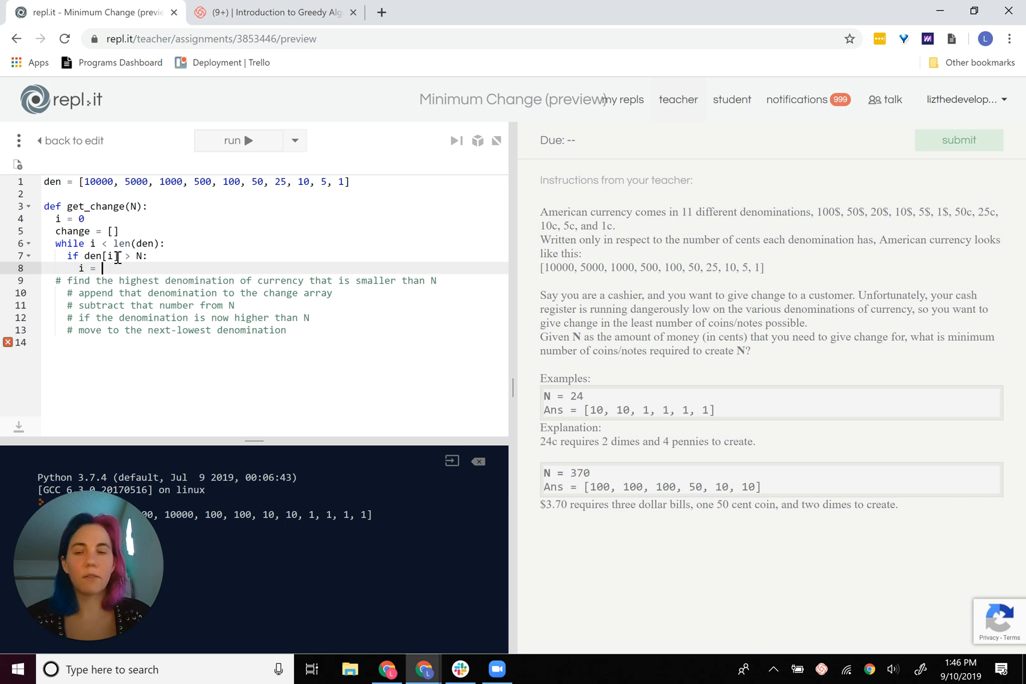
pyautogui.write('+')
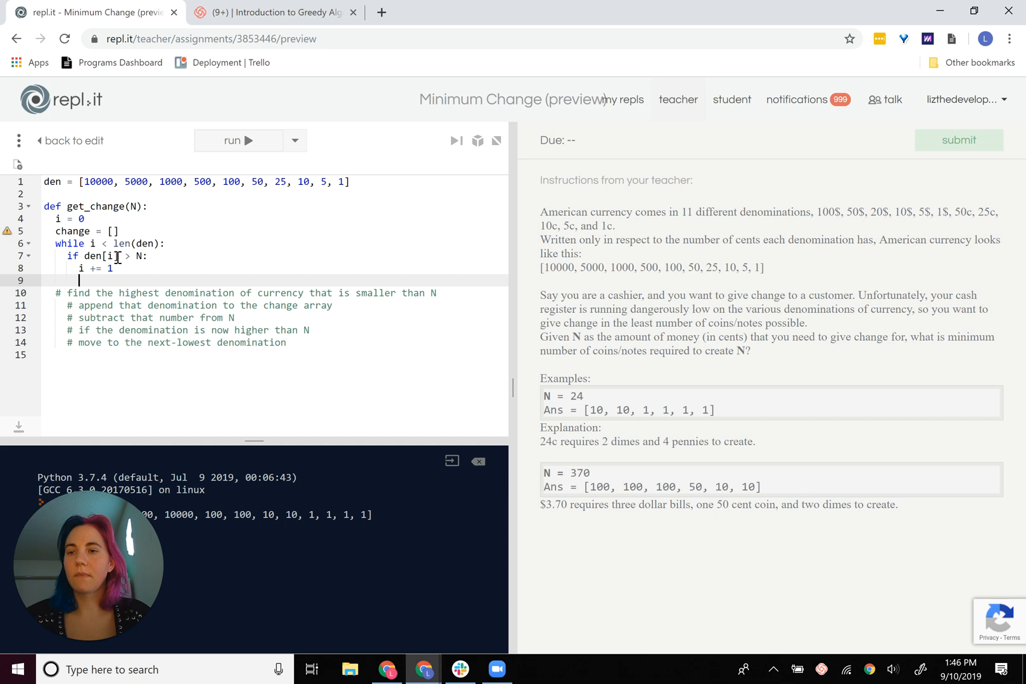
pyautogui.moveTo(108, 298)
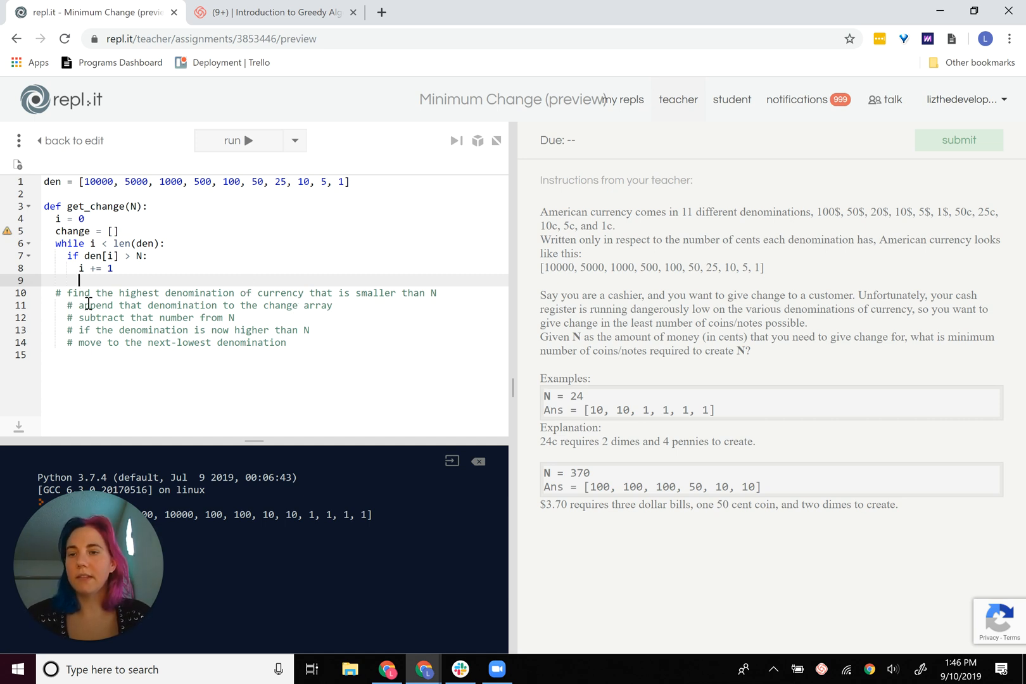
pyautogui.write('coni')
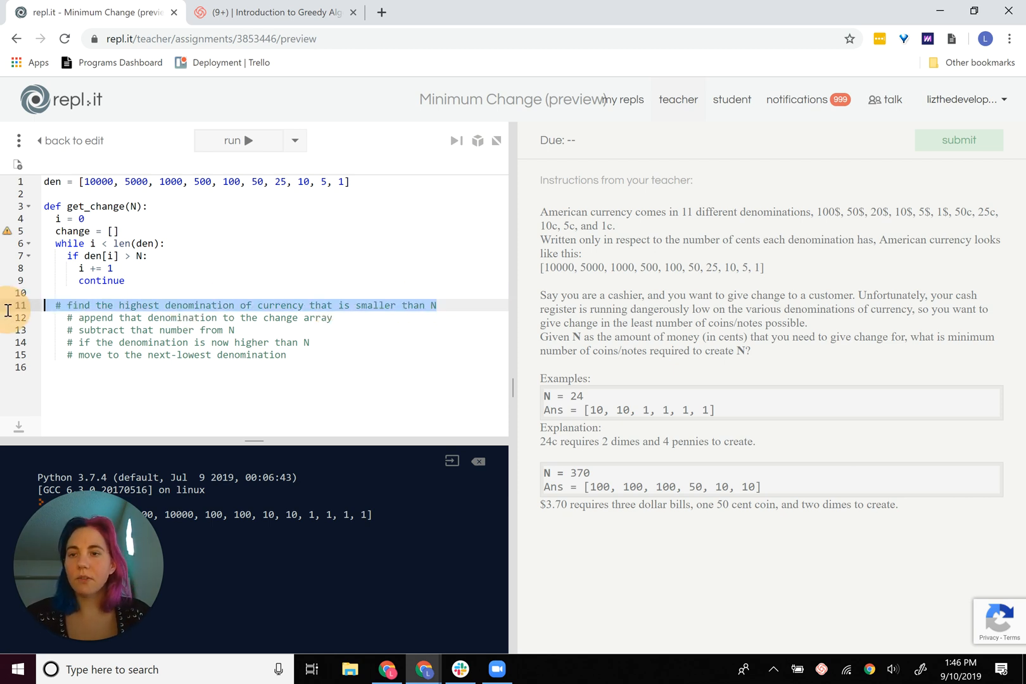
# Step: Replace the commented steps with change.append(den[i]) and N -= den[i]
pyautogui.press('Delete')
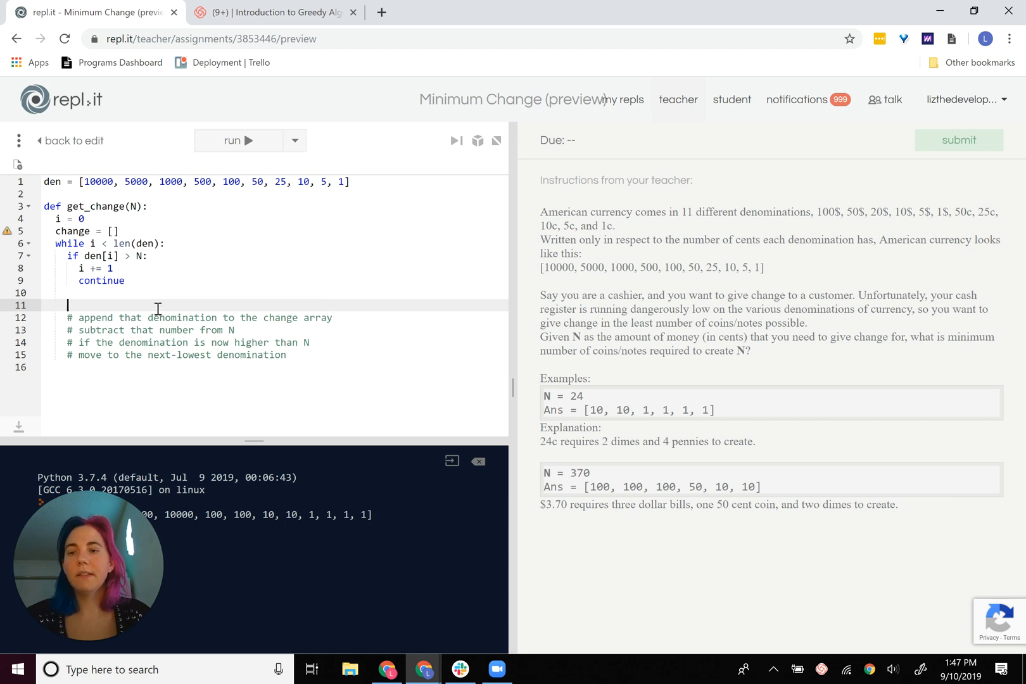
pyautogui.write('c')
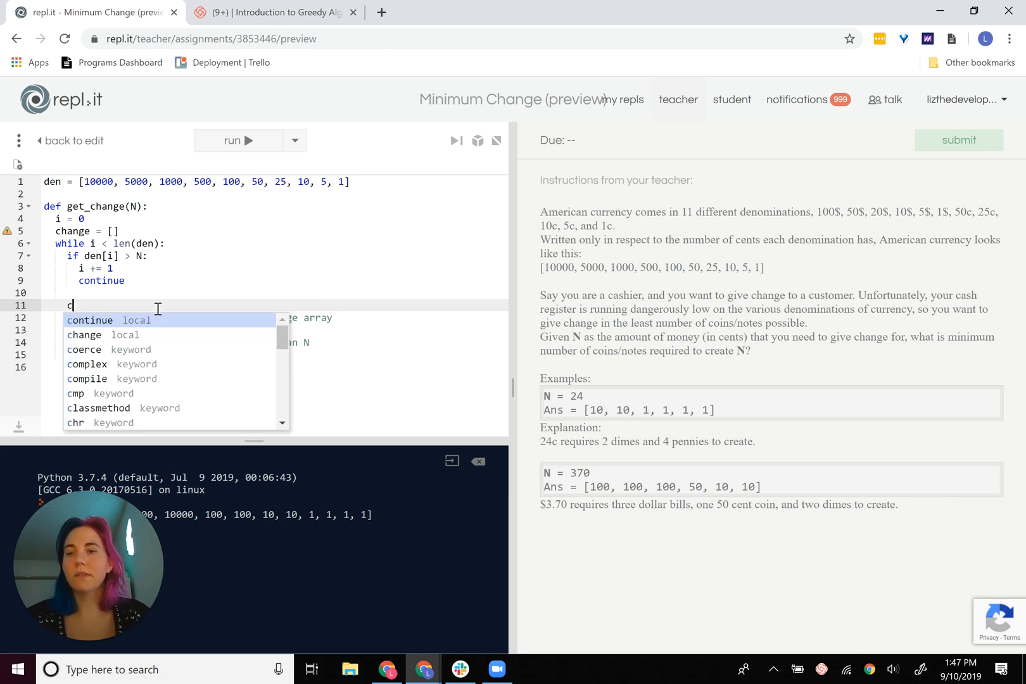
pyautogui.write('hange.append(de')
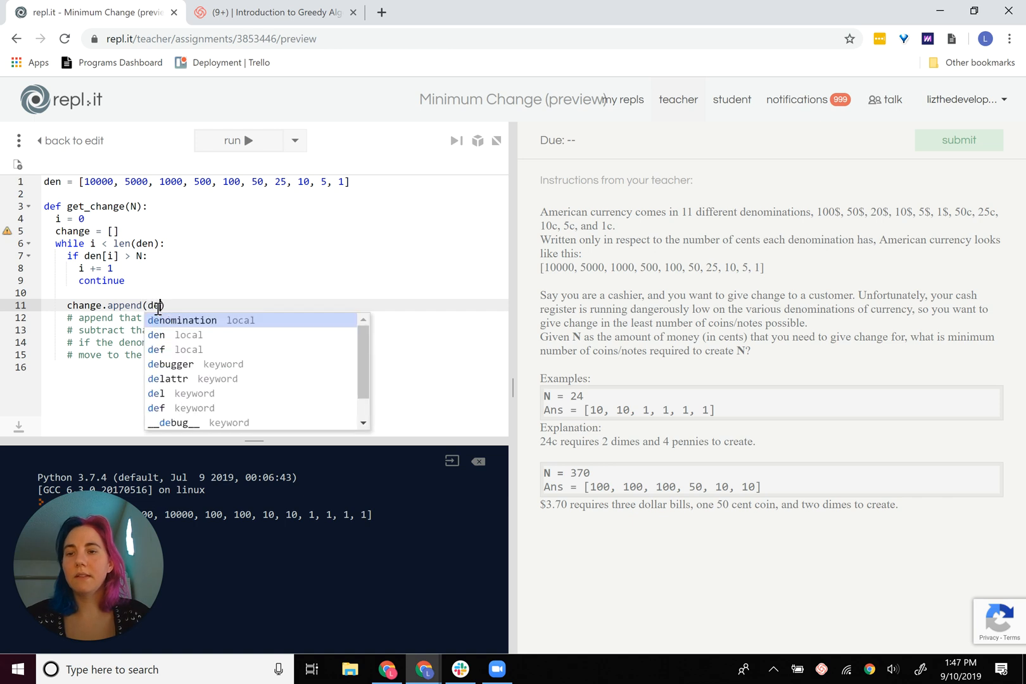
pyautogui.write('[i])')
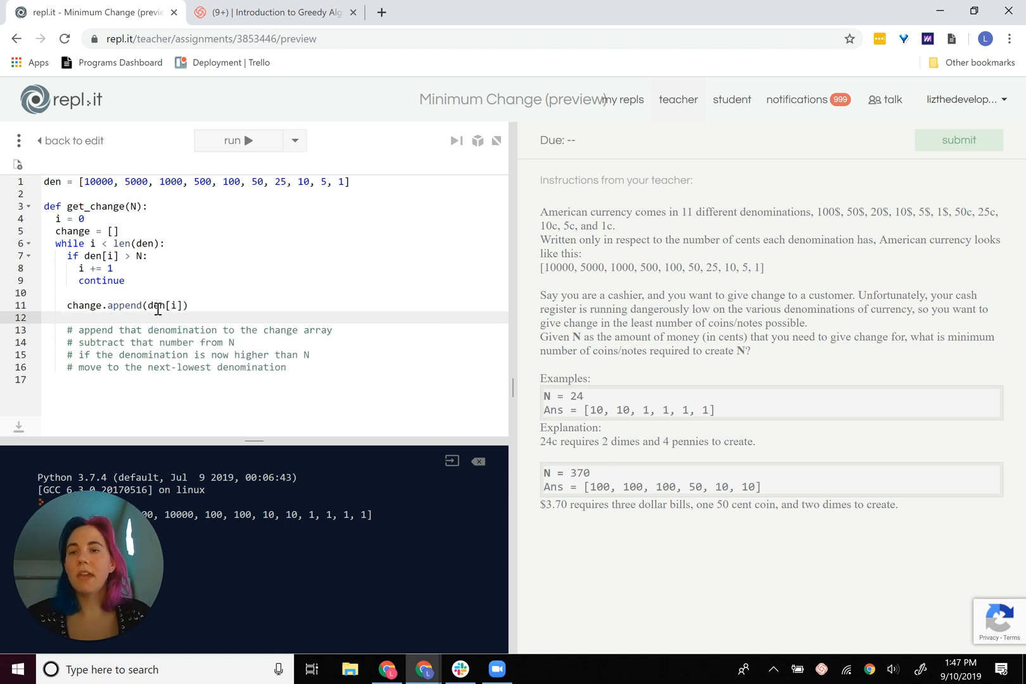
pyautogui.write('N -= den[i')
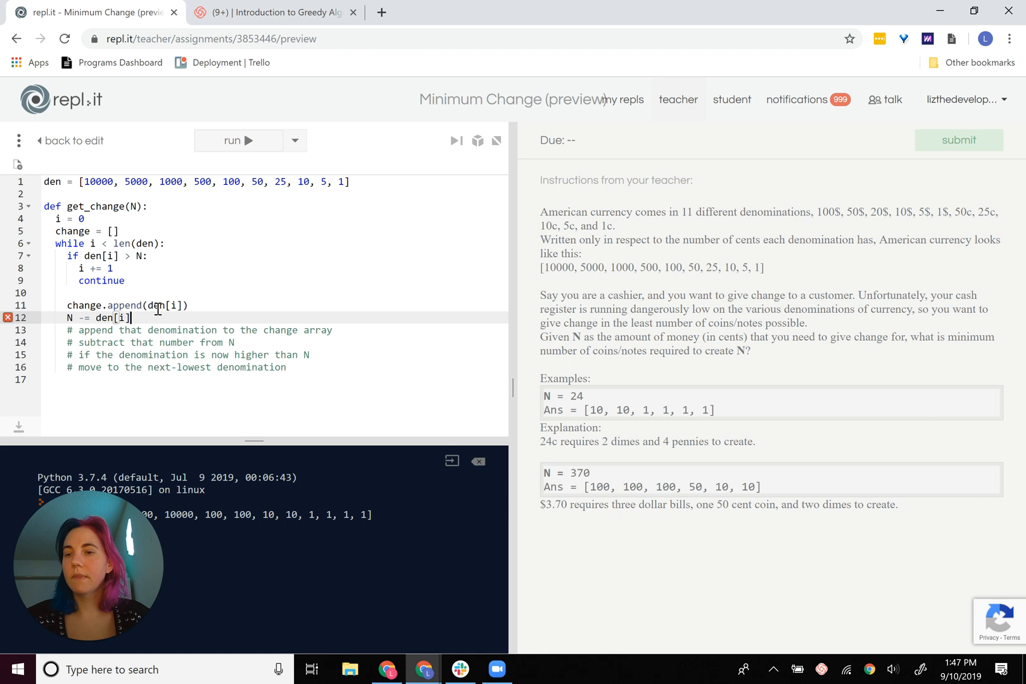
pyautogui.press('Return')
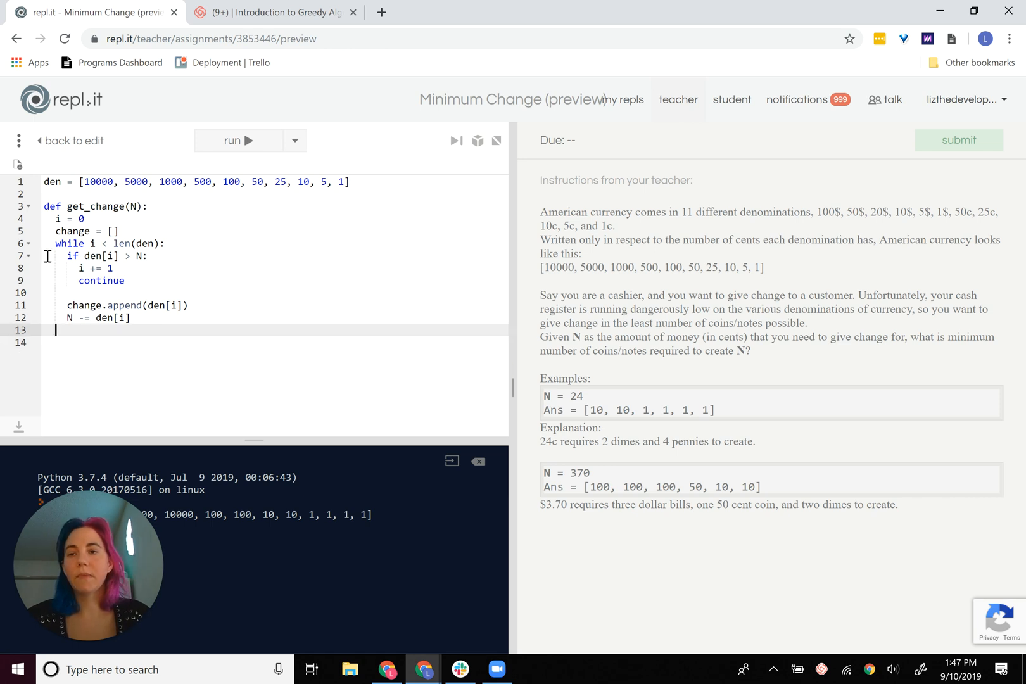
# Step: Return change, print get_change(314) and run it, getting [100, 100, 100, 10, 1, 1, 1, 1]
pyautogui.write('return')
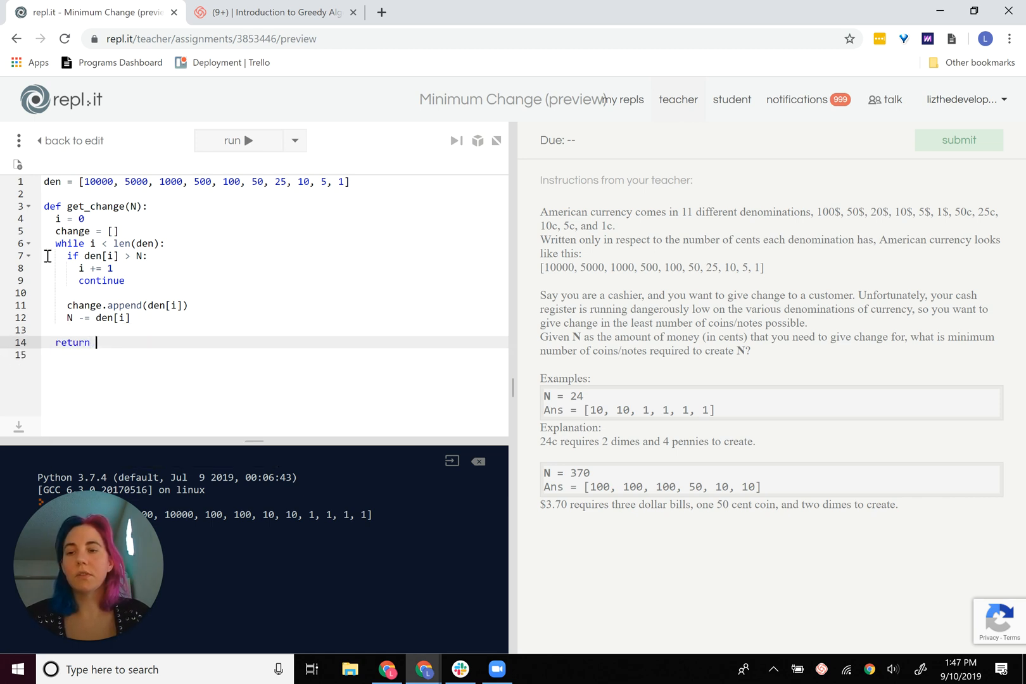
pyautogui.write('change')
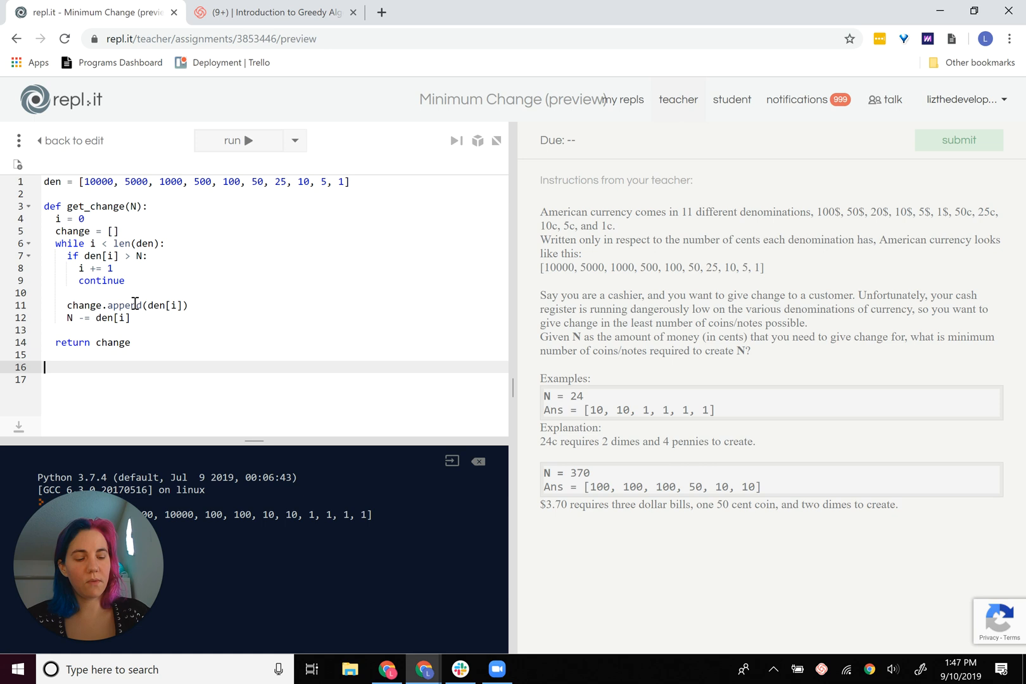
pyautogui.write('print()')
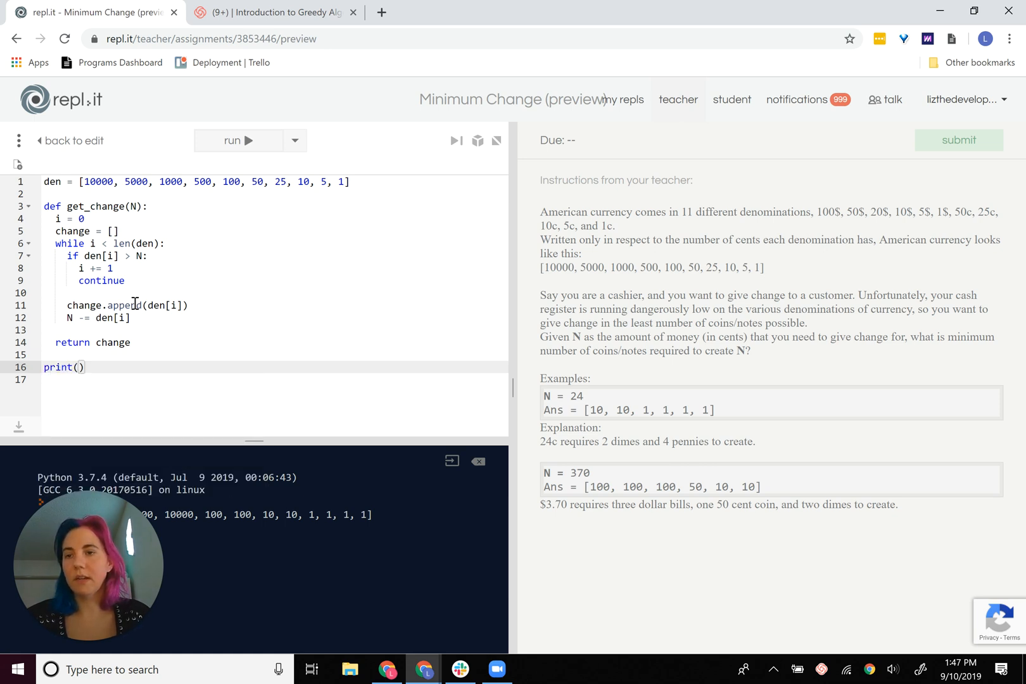
pyautogui.write('get_change(')
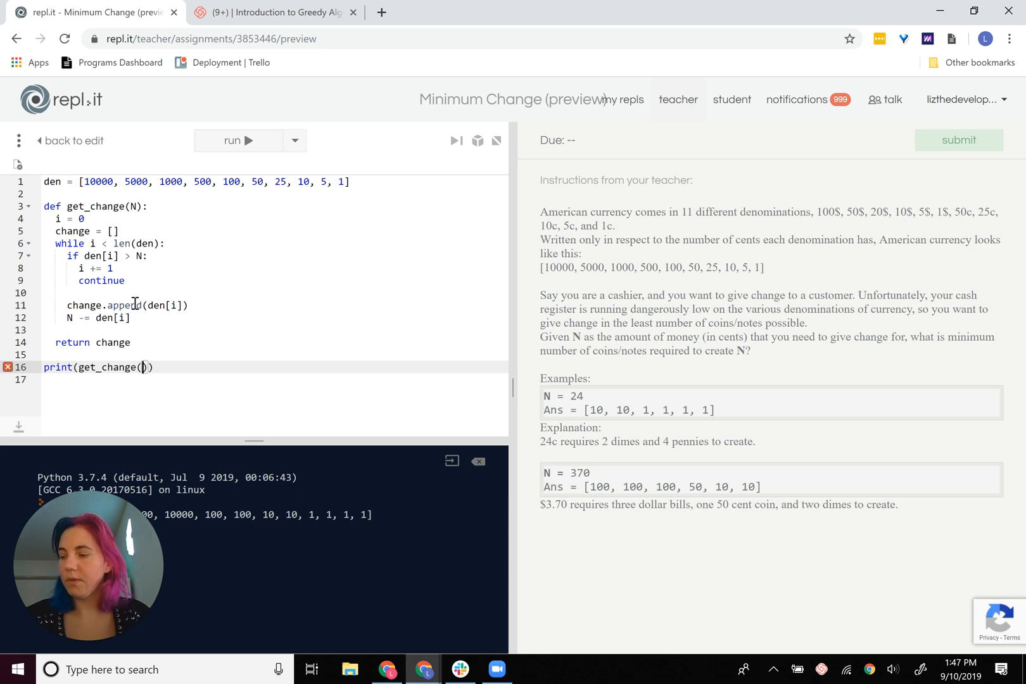
pyautogui.write('314')
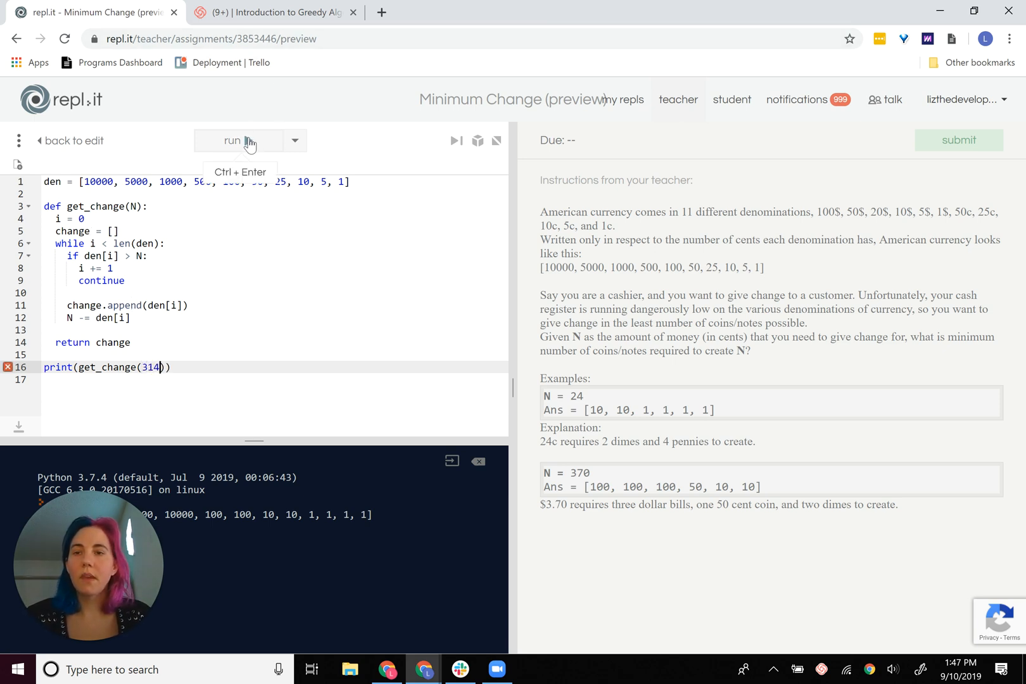
pyautogui.click(231, 141)
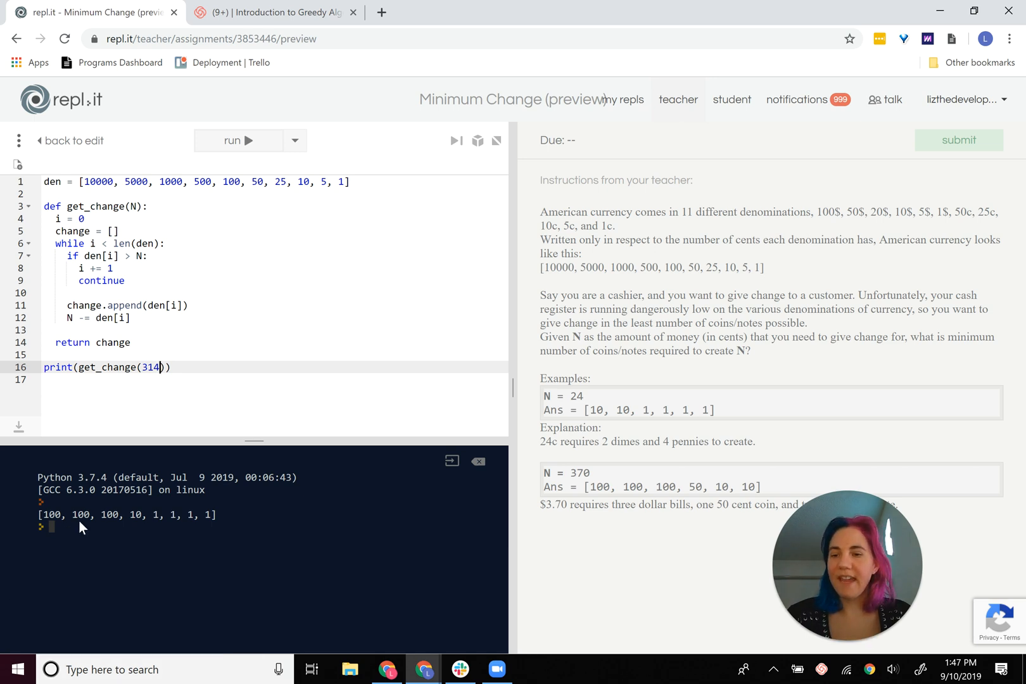
pyautogui.doubleClick(50, 515)
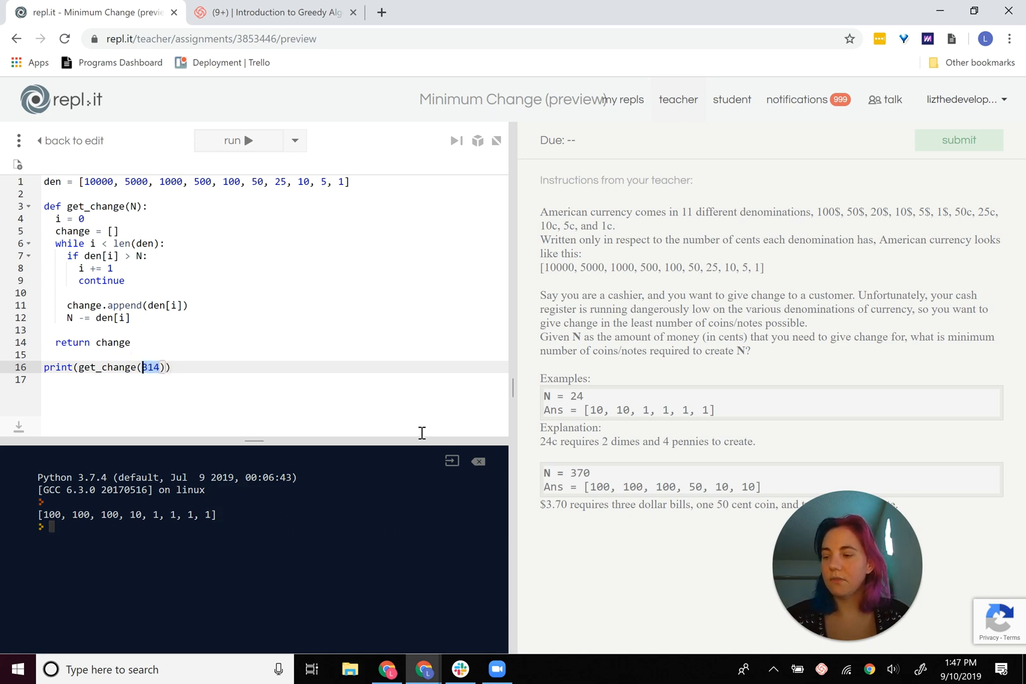
# Step: Run get_change(2225), getting [1000, 1000, 100, 100, 25]
pyautogui.write('2')
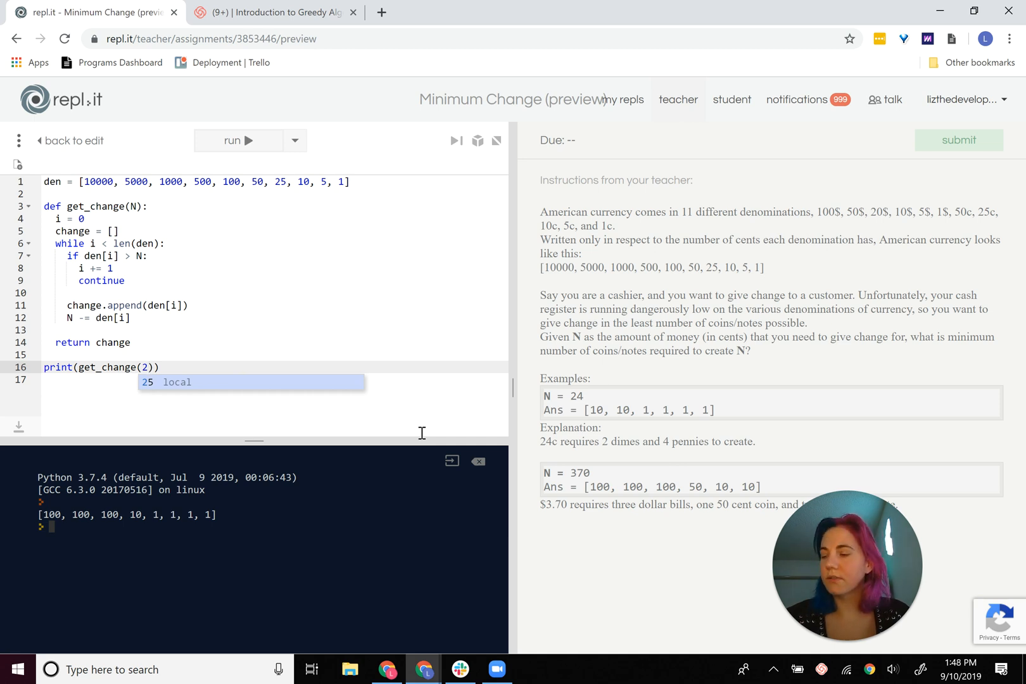
pyautogui.write('225')
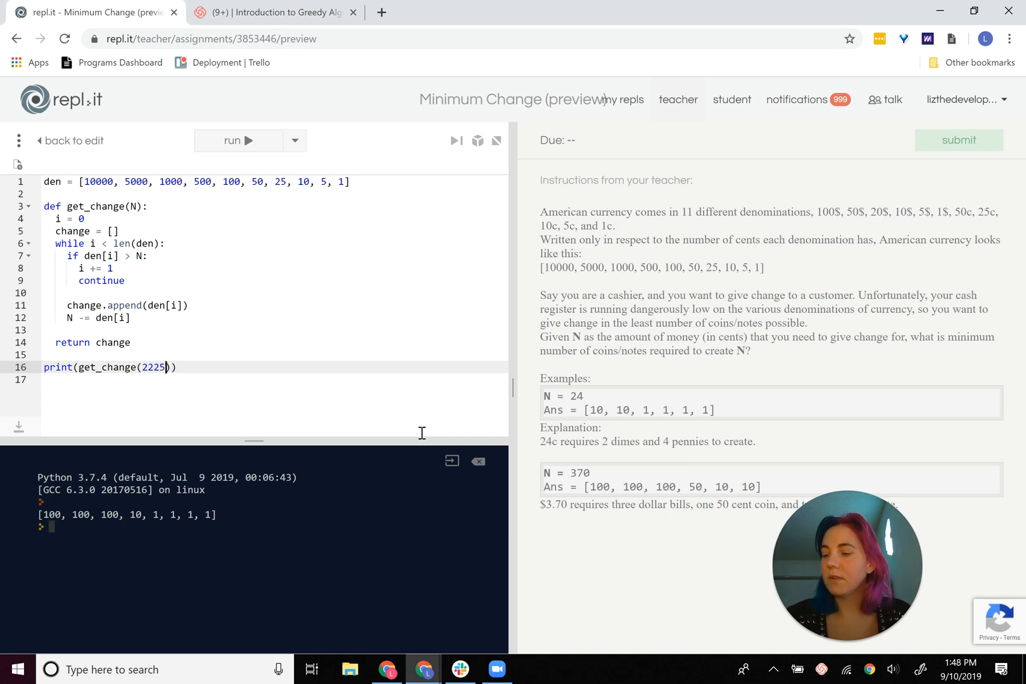
pyautogui.moveTo(320, 354)
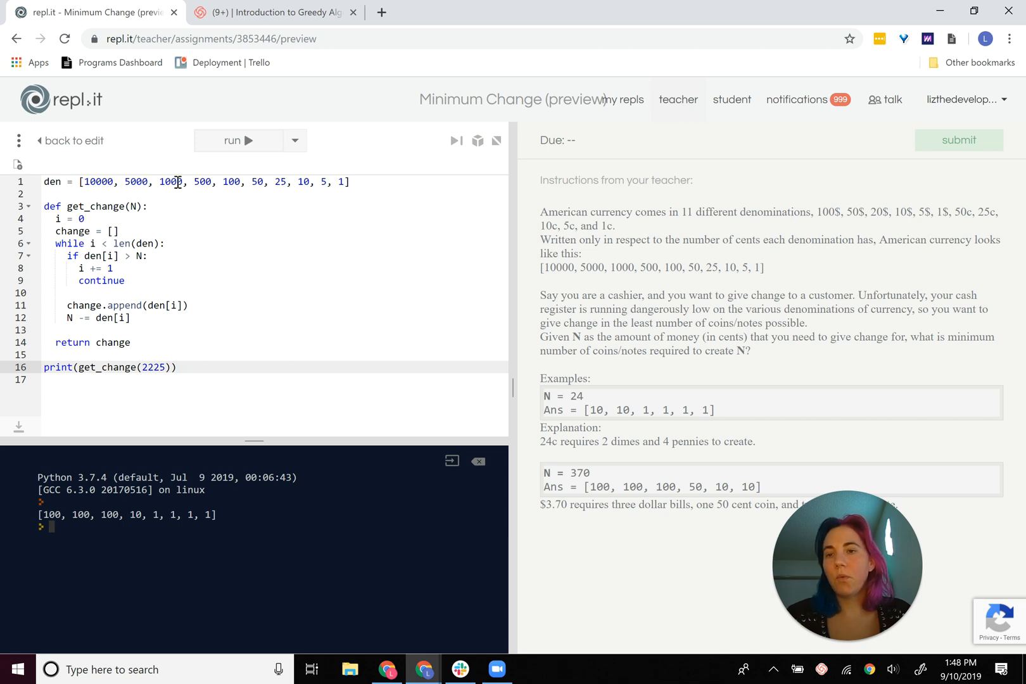
pyautogui.doubleClick(171, 183)
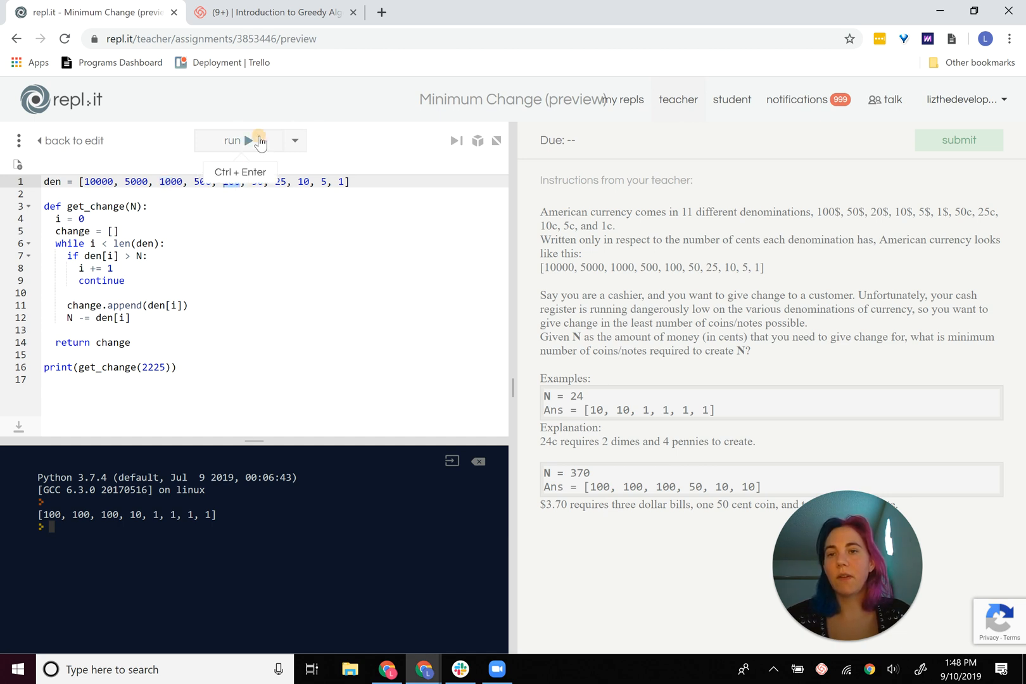
pyautogui.click(233, 141)
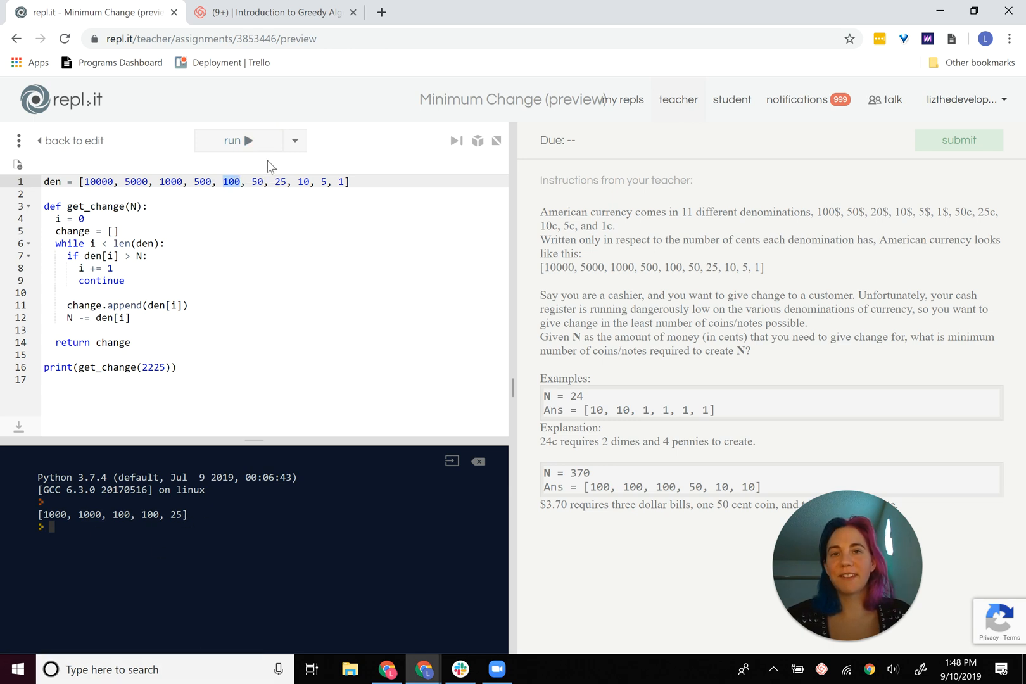
# Step: Change the test amount to 4224 and run the program again
pyautogui.click(159, 367)
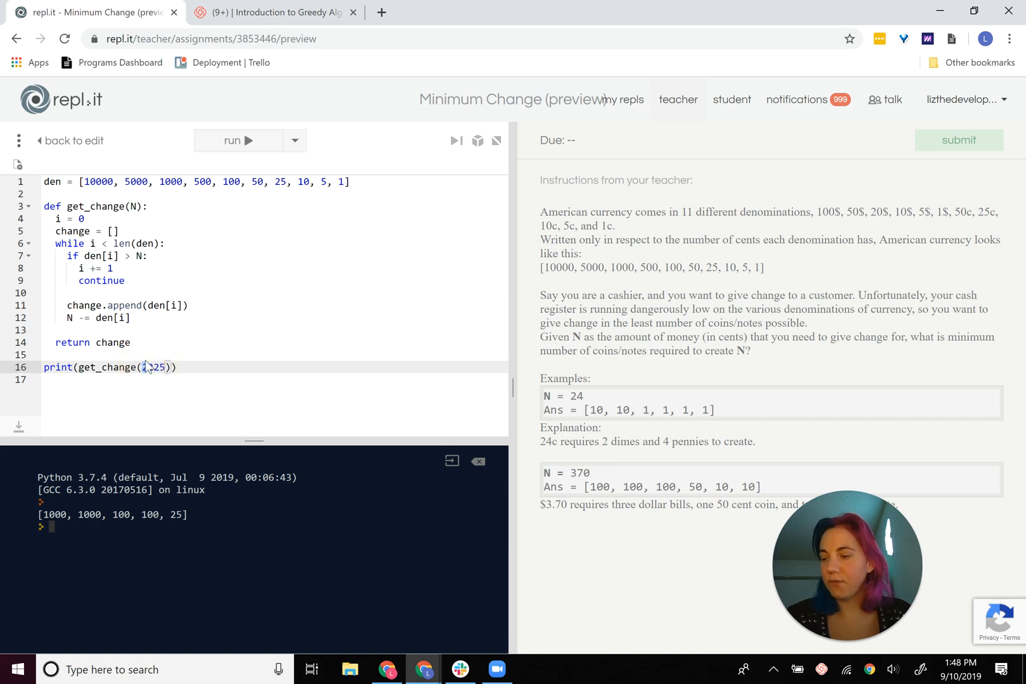
pyautogui.click(238, 140)
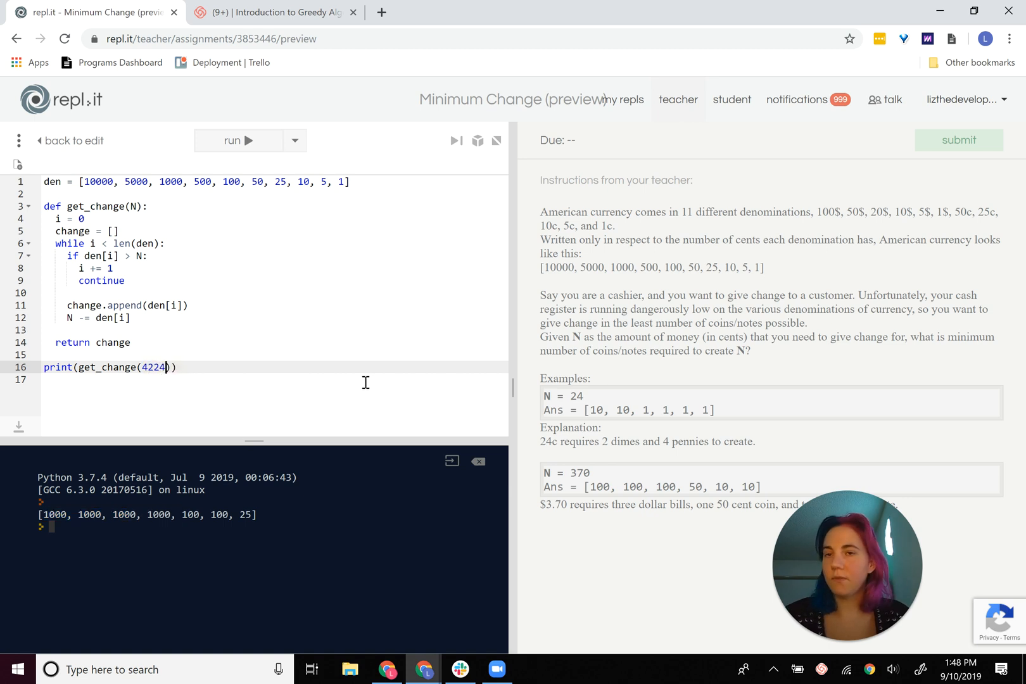
pyautogui.click(240, 141)
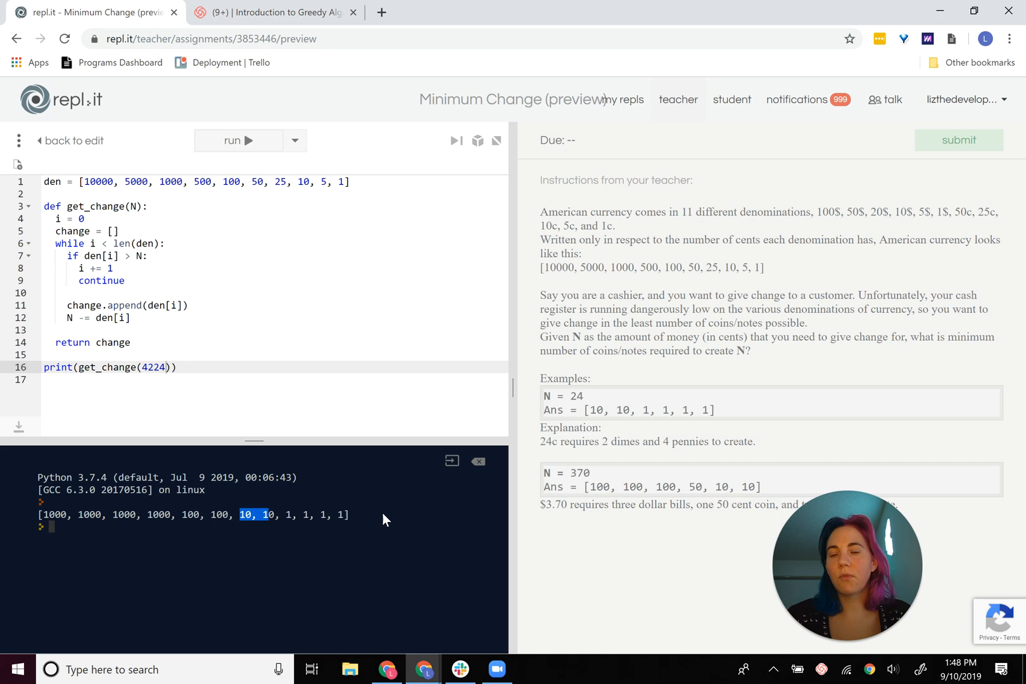
pyautogui.moveTo(265, 263)
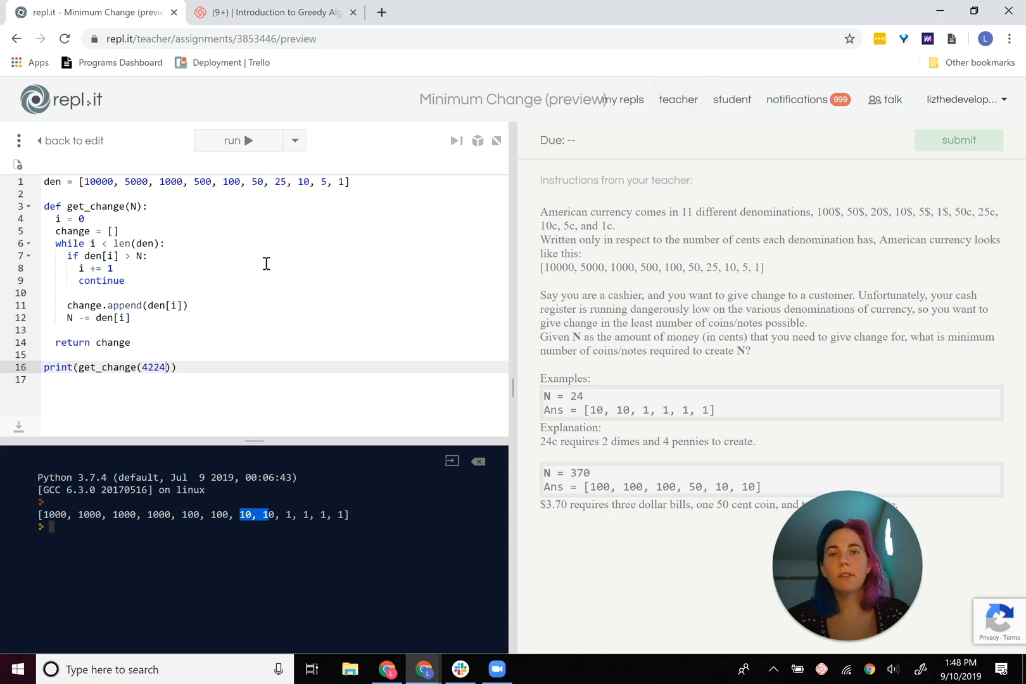
# Step: Run the assignment's tests, see all four pass, and dismiss the results
pyautogui.click(294, 141)
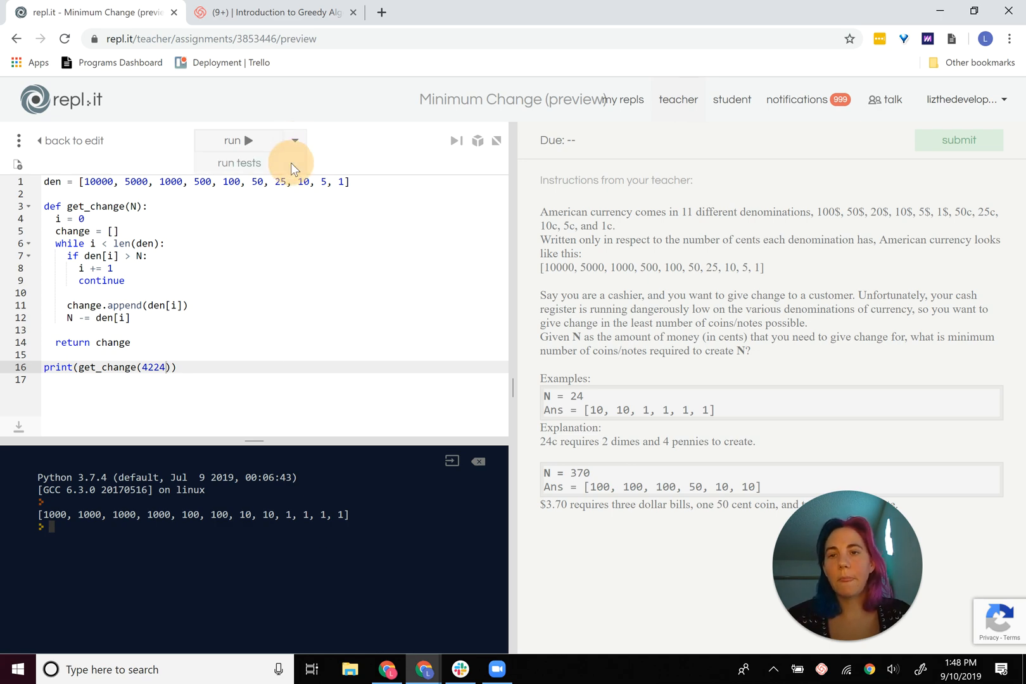
pyautogui.click(238, 162)
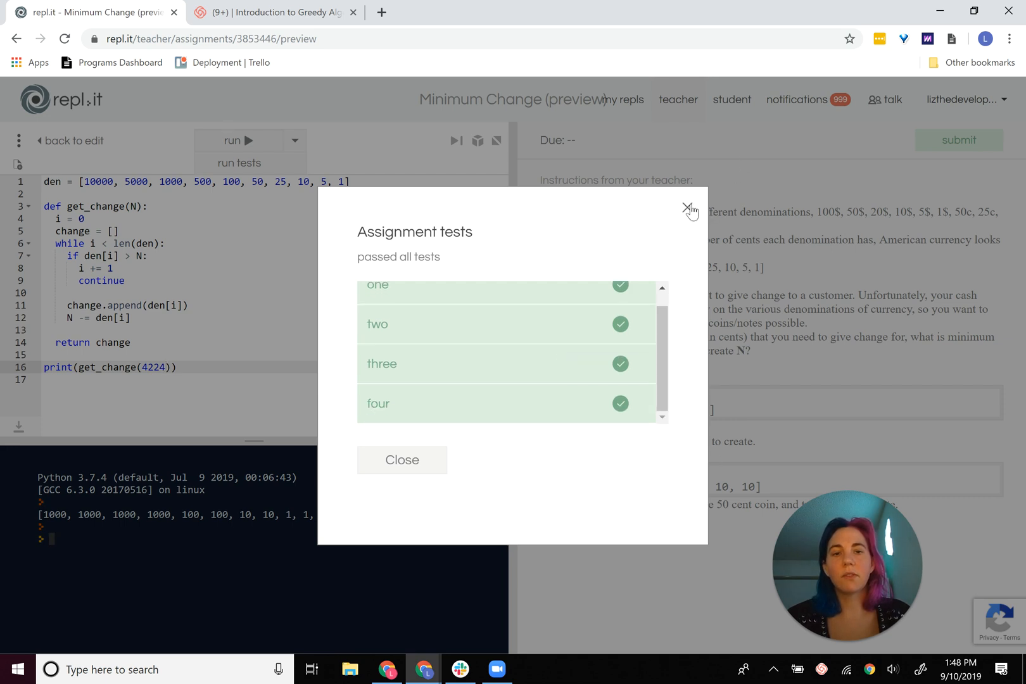
pyautogui.click(687, 208)
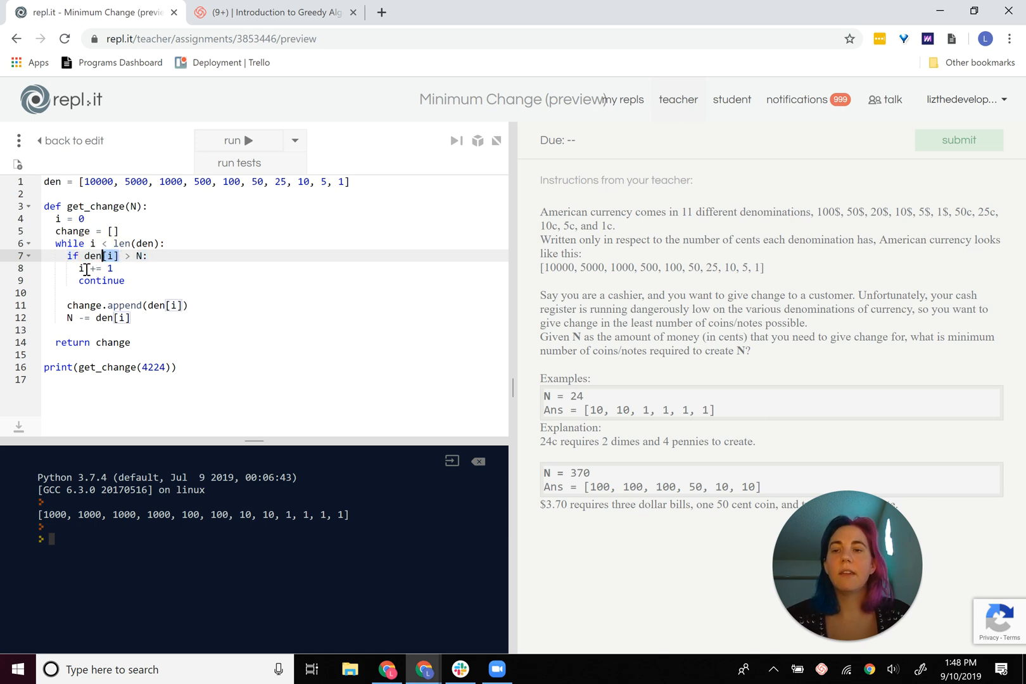
pyautogui.moveTo(78, 308)
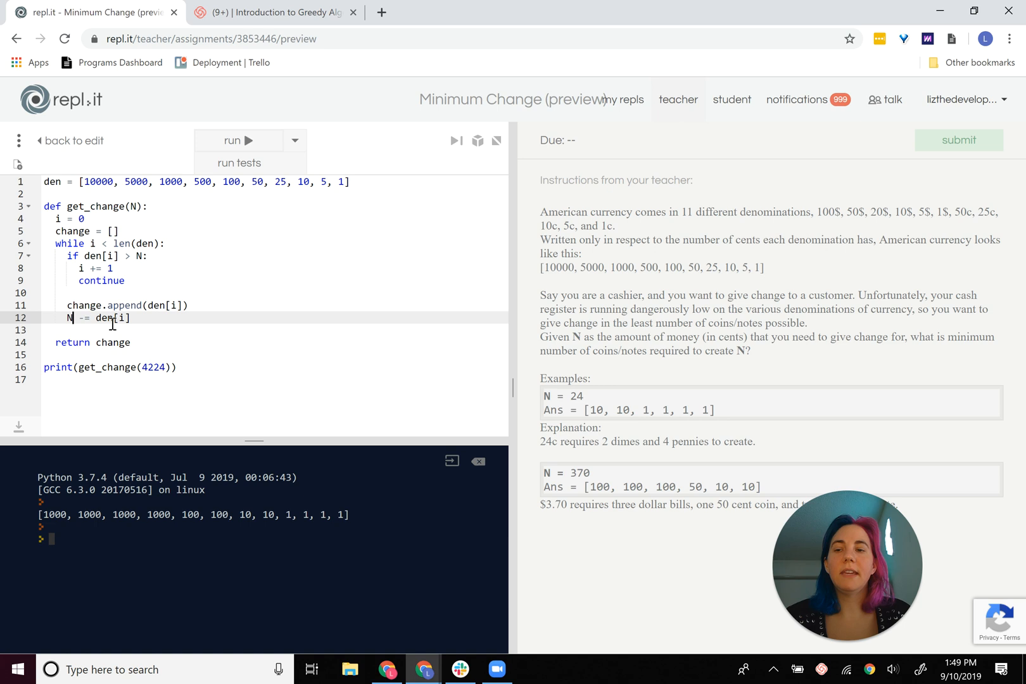
pyautogui.doubleClick(112, 318)
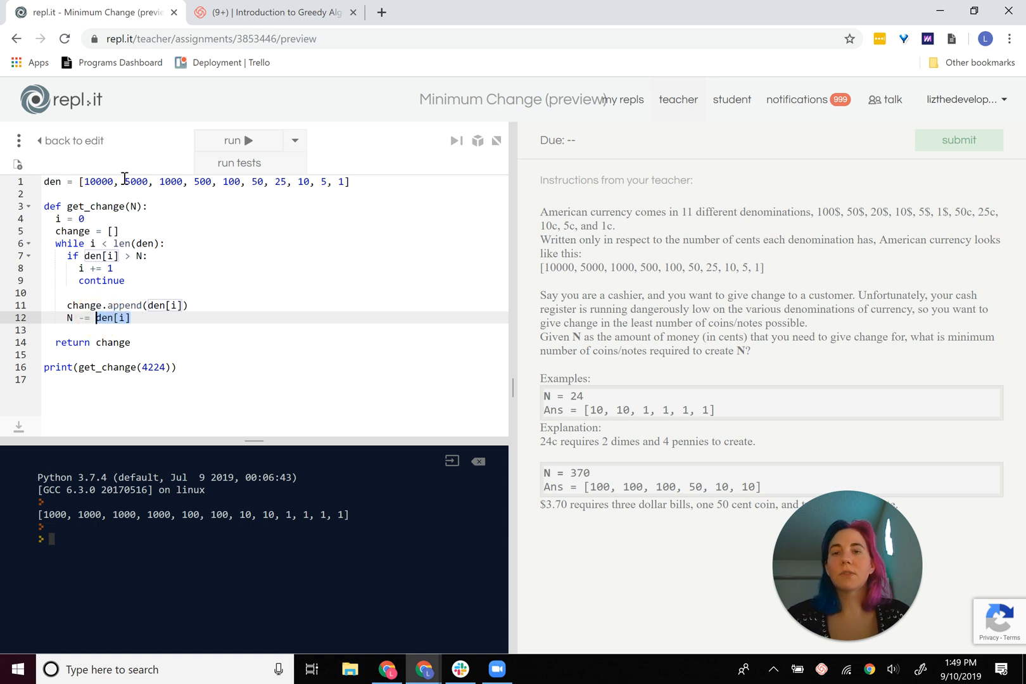
pyautogui.moveTo(106, 183)
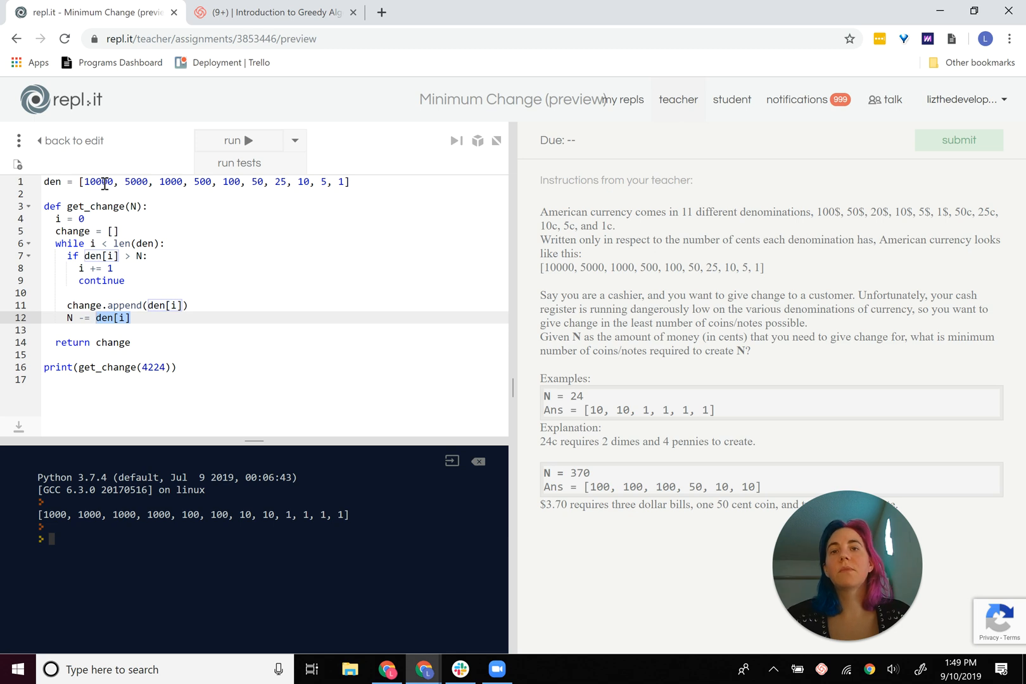
pyautogui.moveTo(250, 199)
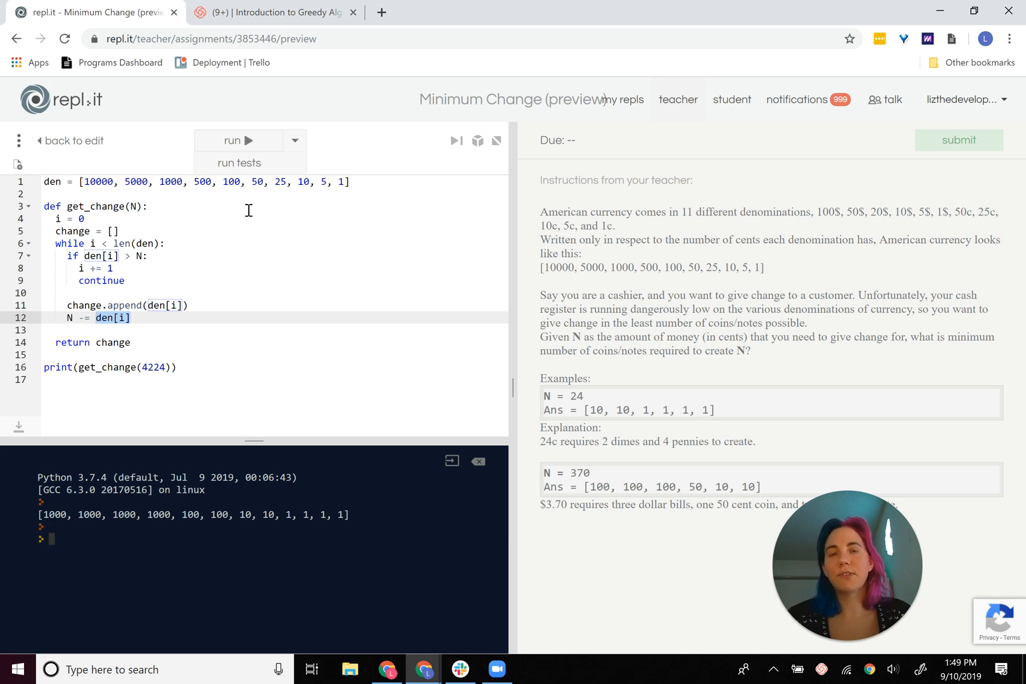
pyautogui.moveTo(247, 270)
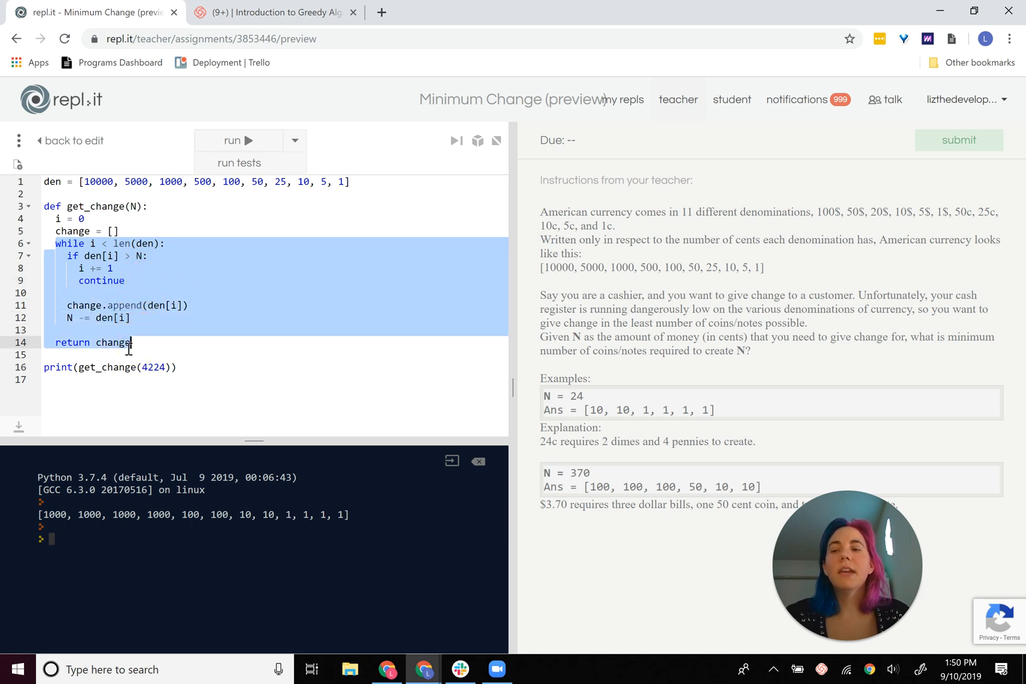
pyautogui.click(131, 342)
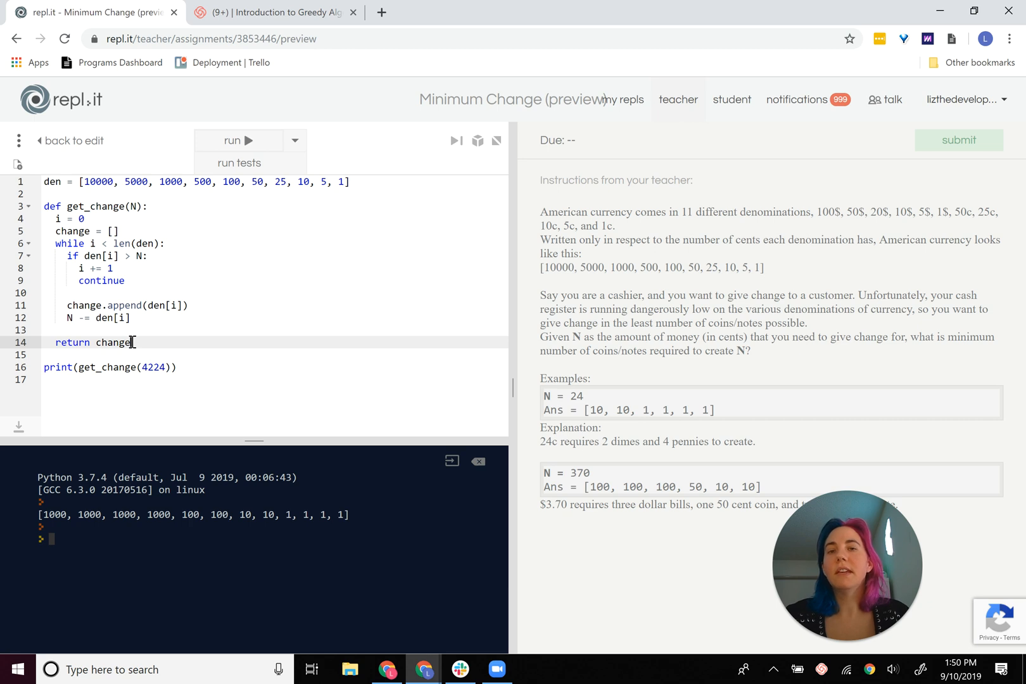
pyautogui.moveTo(150, 258)
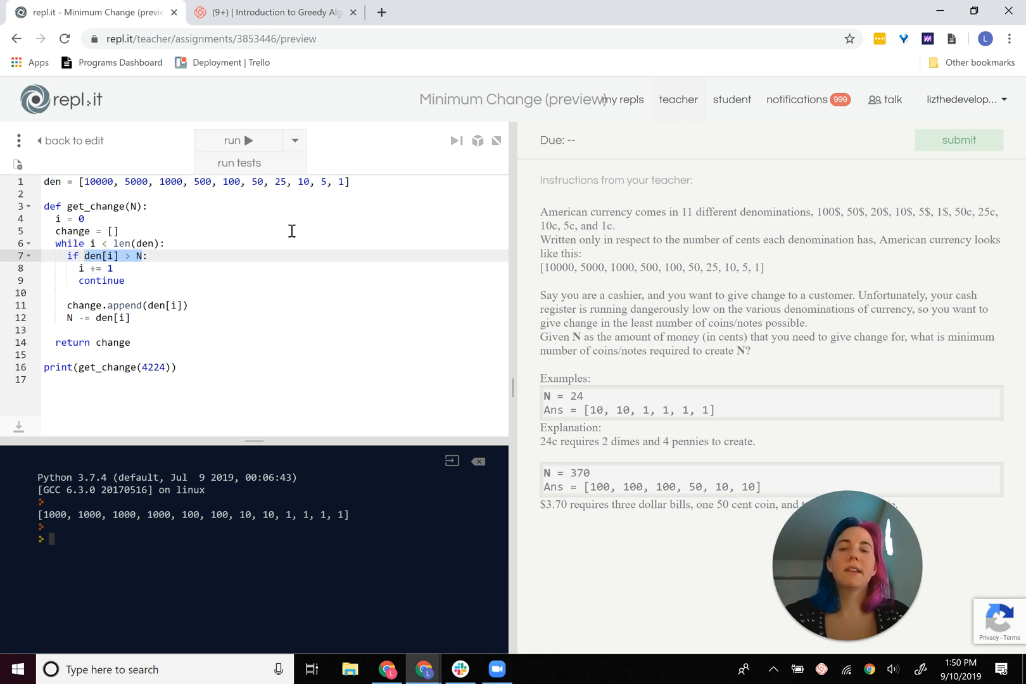
pyautogui.click(344, 181)
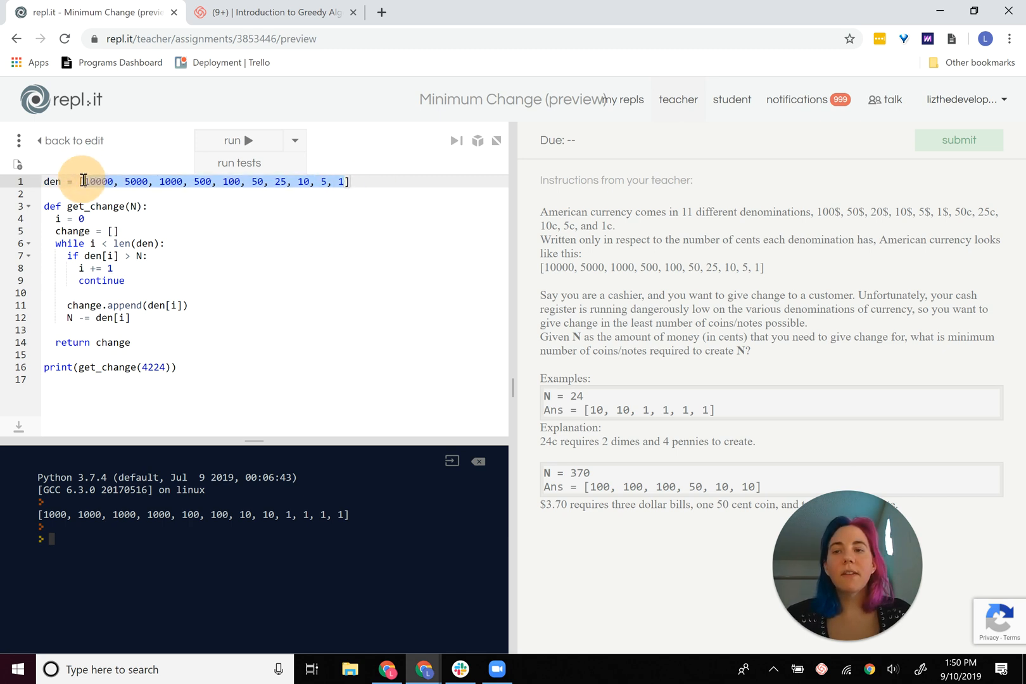
pyautogui.click(350, 181)
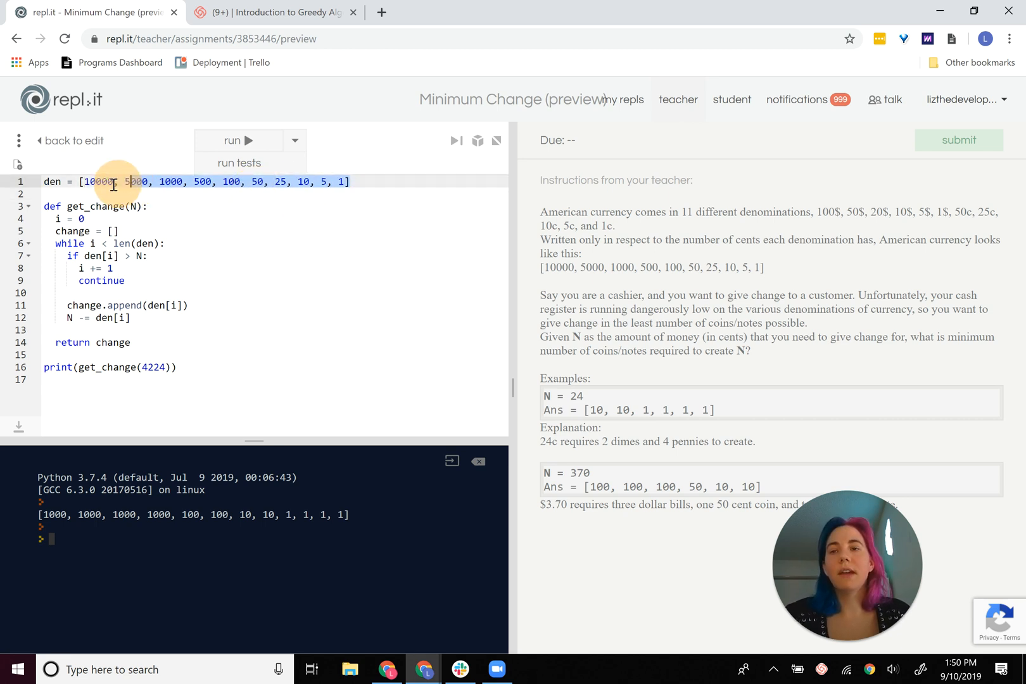
pyautogui.moveTo(347, 163)
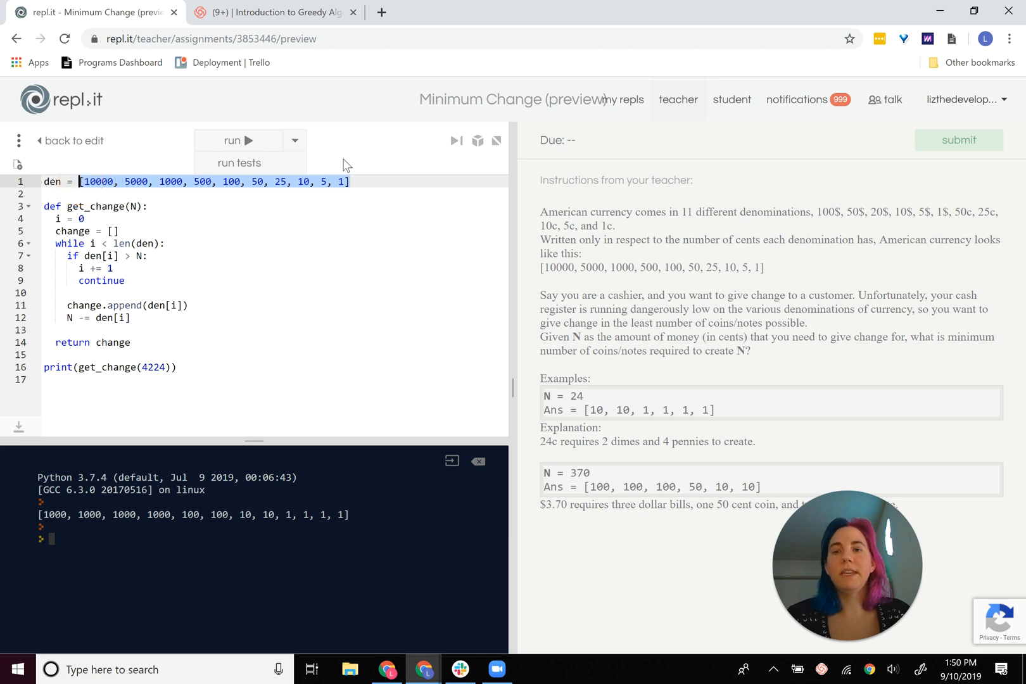
pyautogui.moveTo(418, 281)
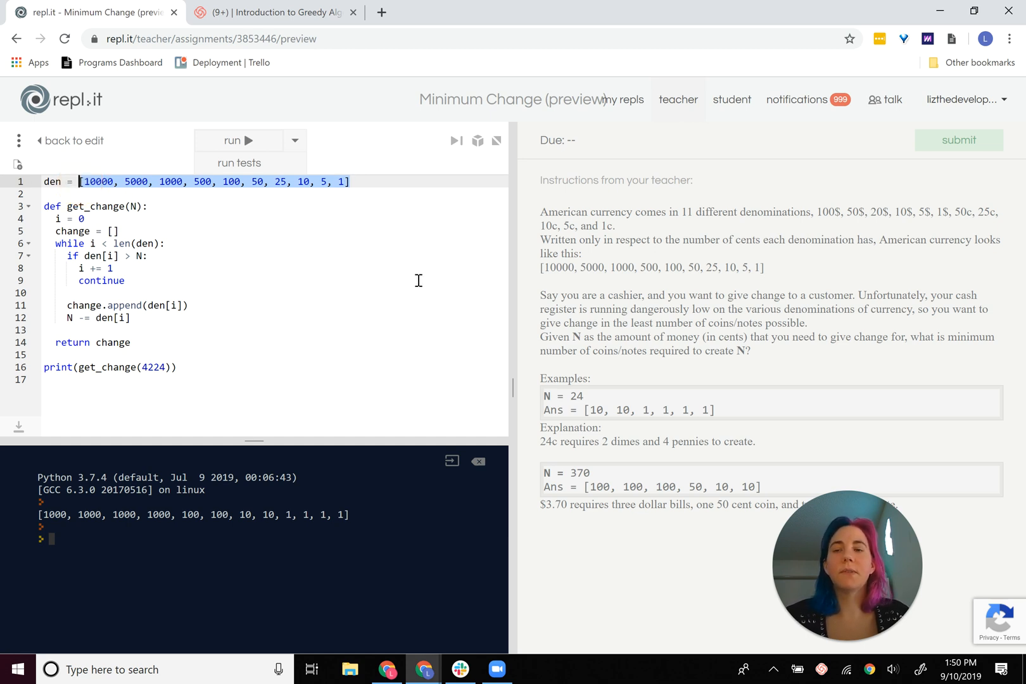
pyautogui.moveTo(411, 197)
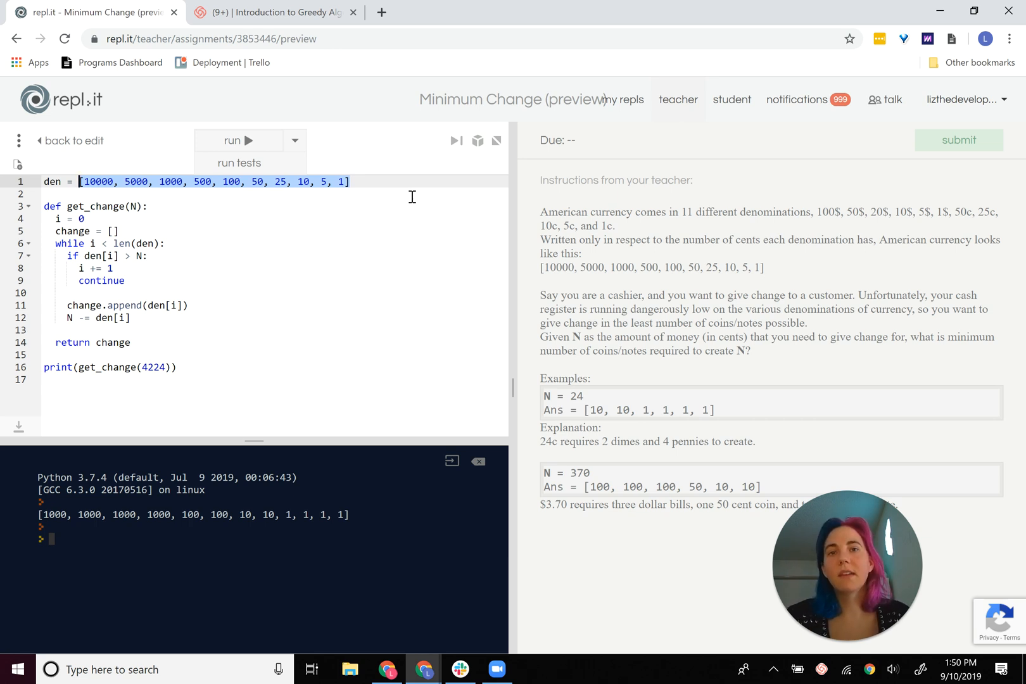
pyautogui.moveTo(223, 361)
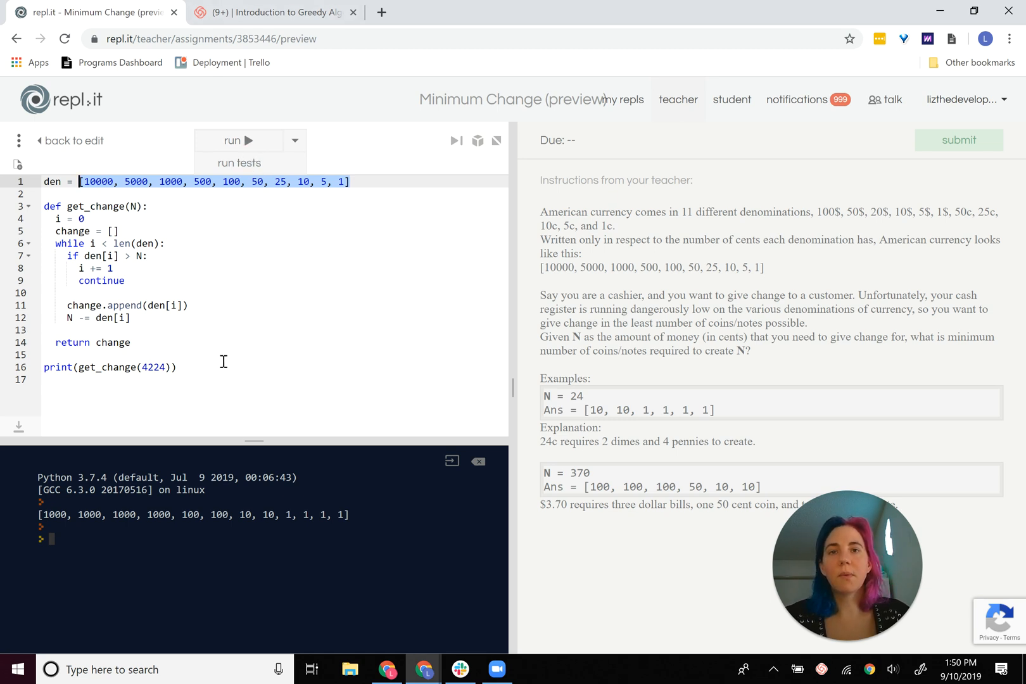